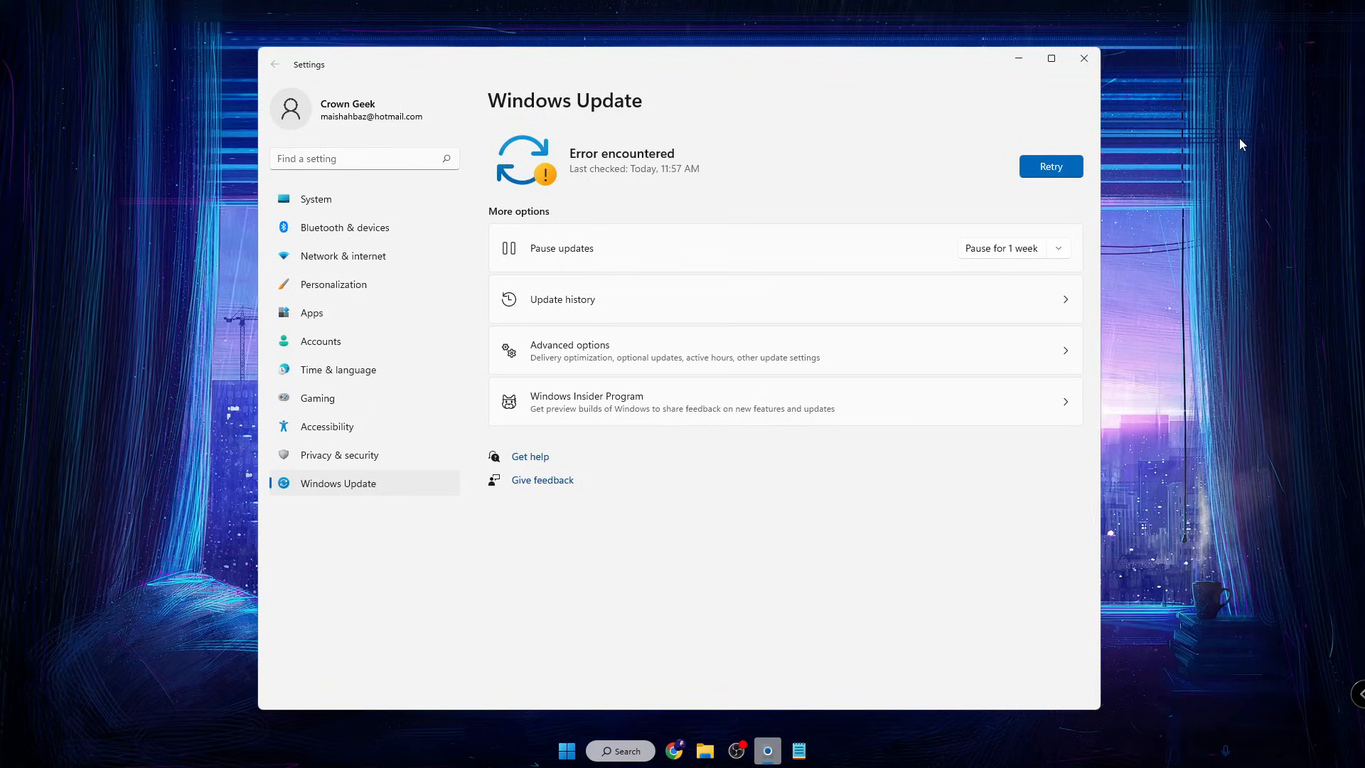
mouse_move(398, 455)
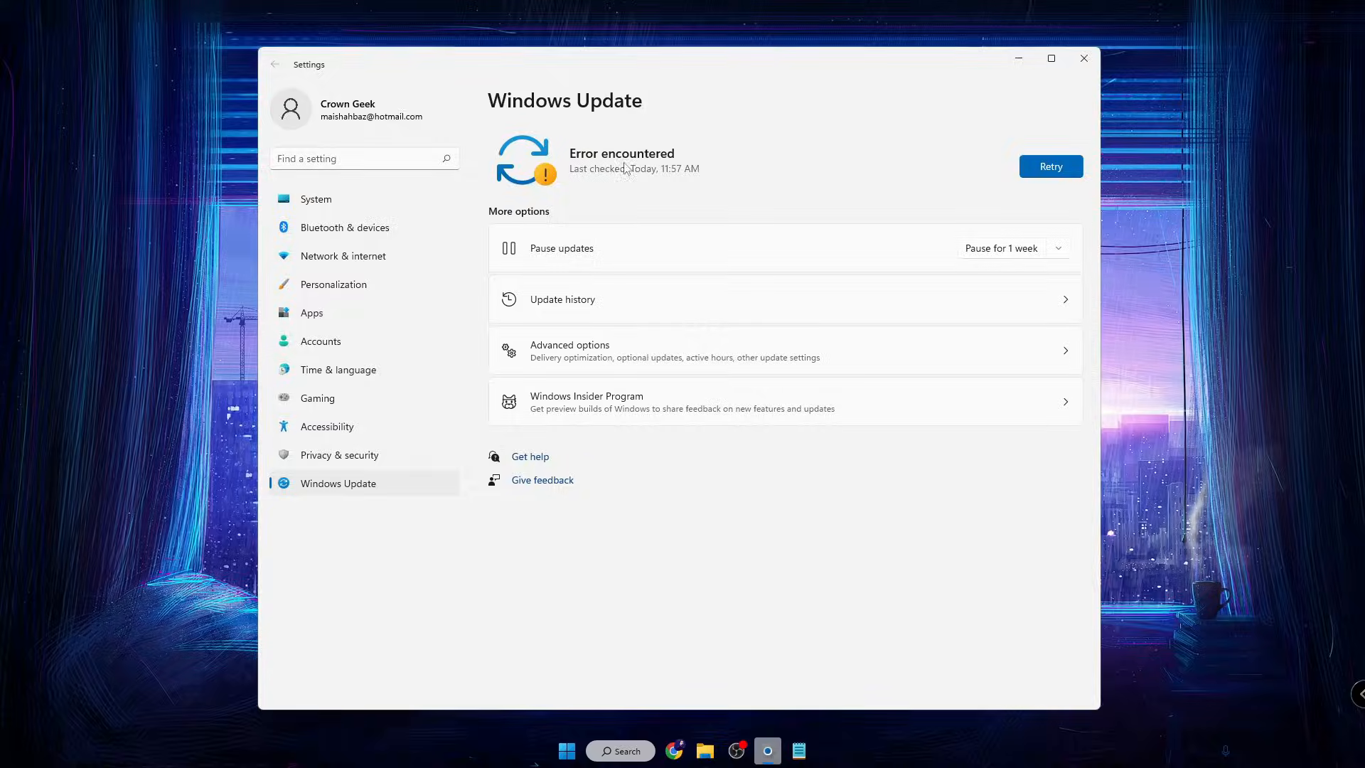
- Retry the failed update check so version 22H2 and a .NET update start downloading
left_click(1051, 59)
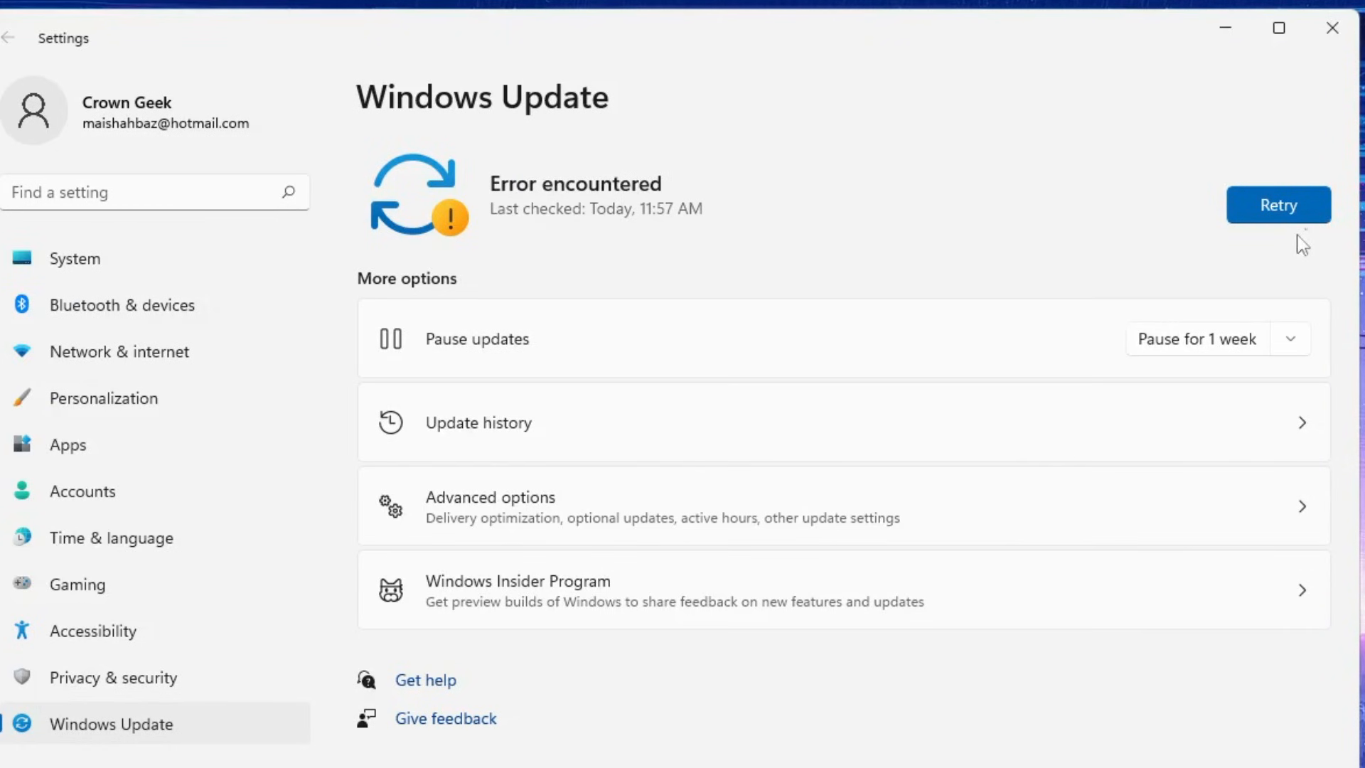
left_click(1278, 205)
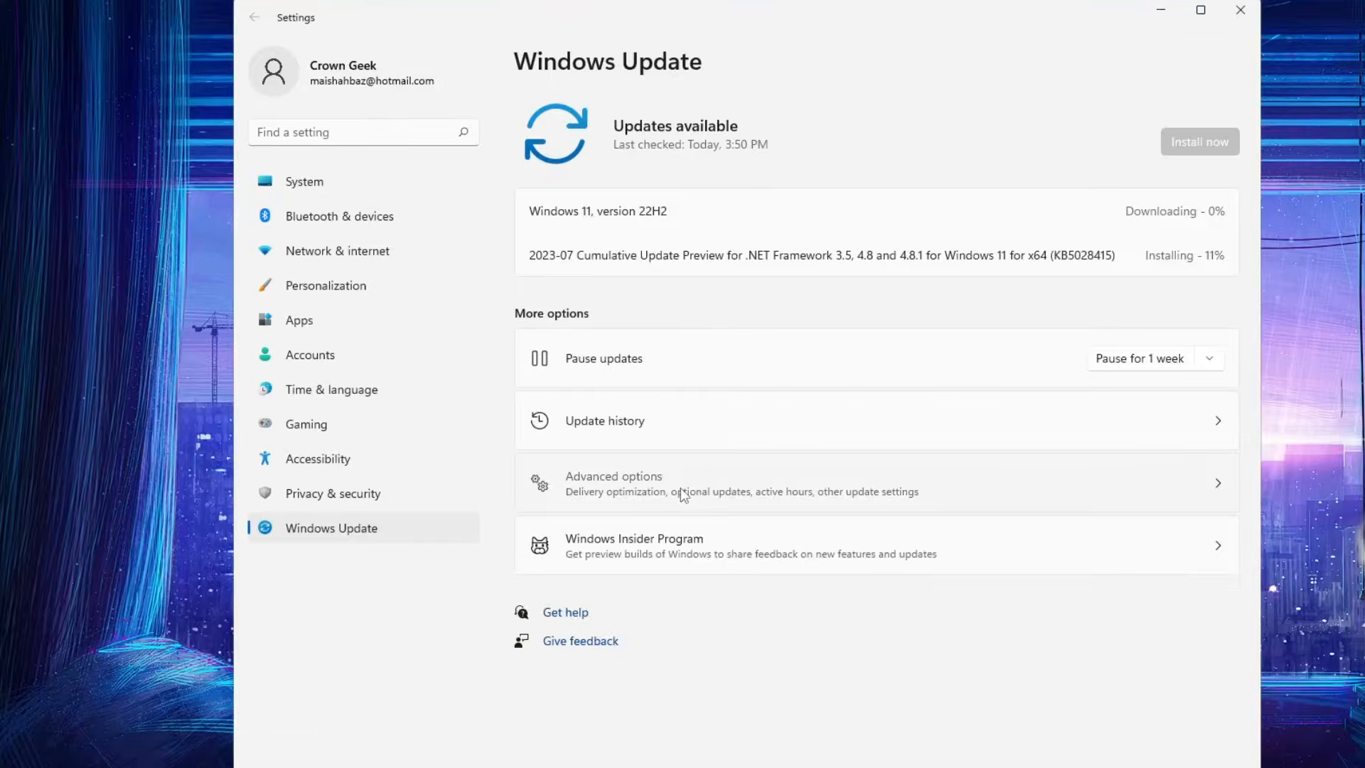
- In Advanced options, enable updates for other Microsoft products and Get me up to date
left_click(614, 482)
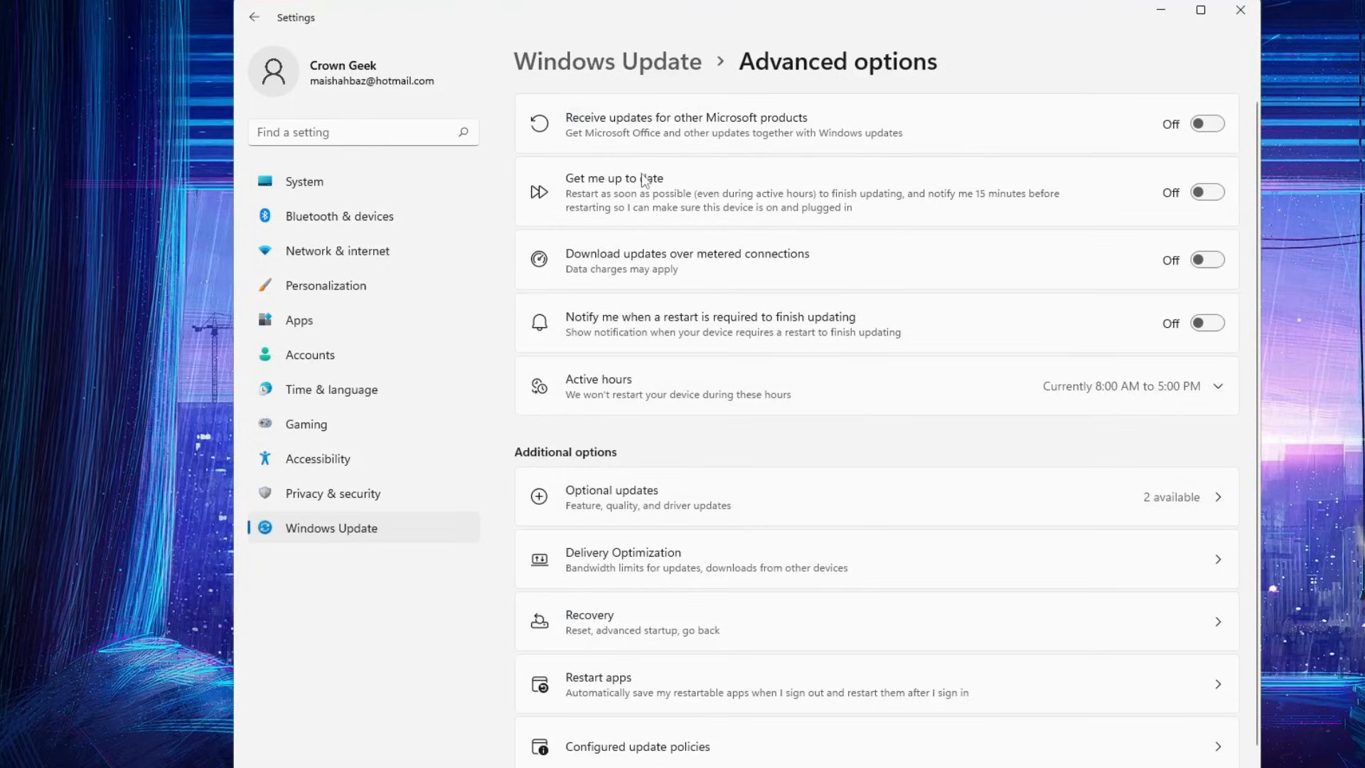
mouse_move(1197, 169)
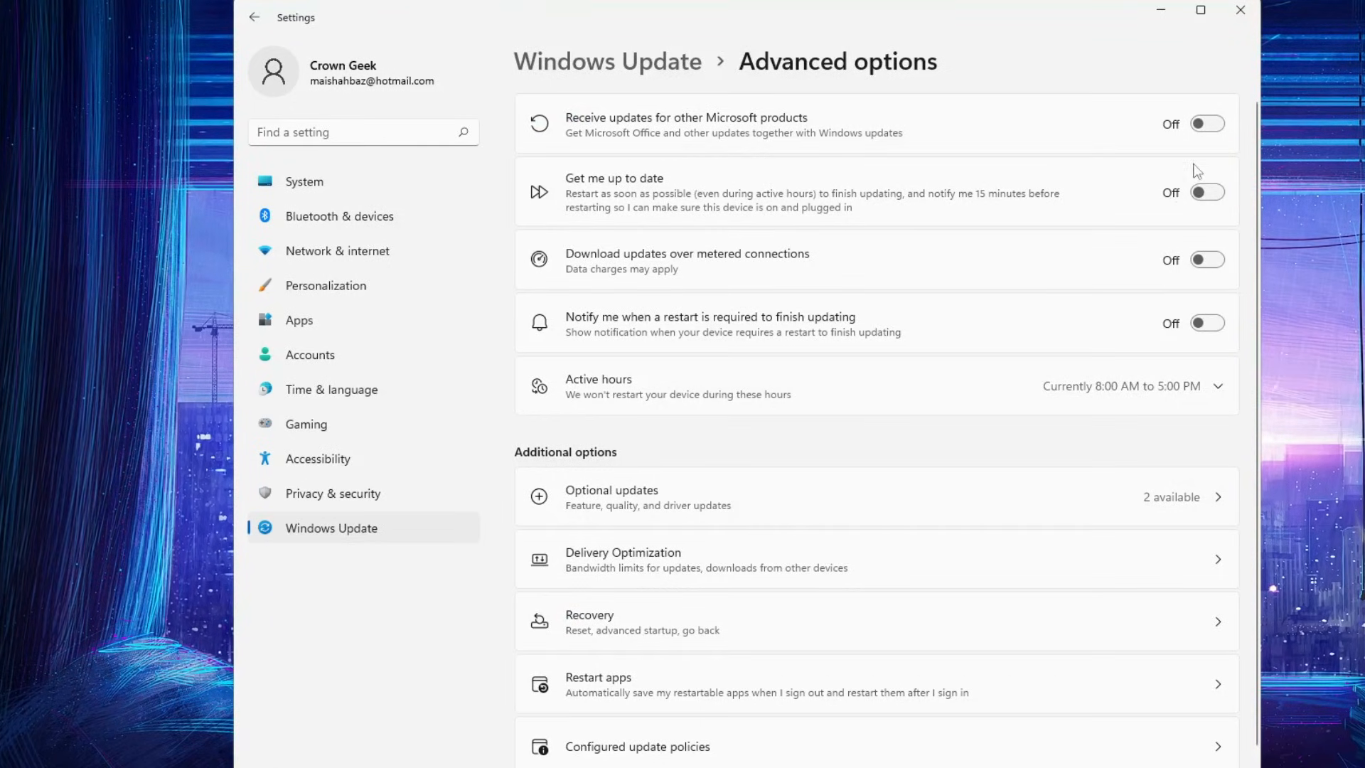
left_click(1207, 123)
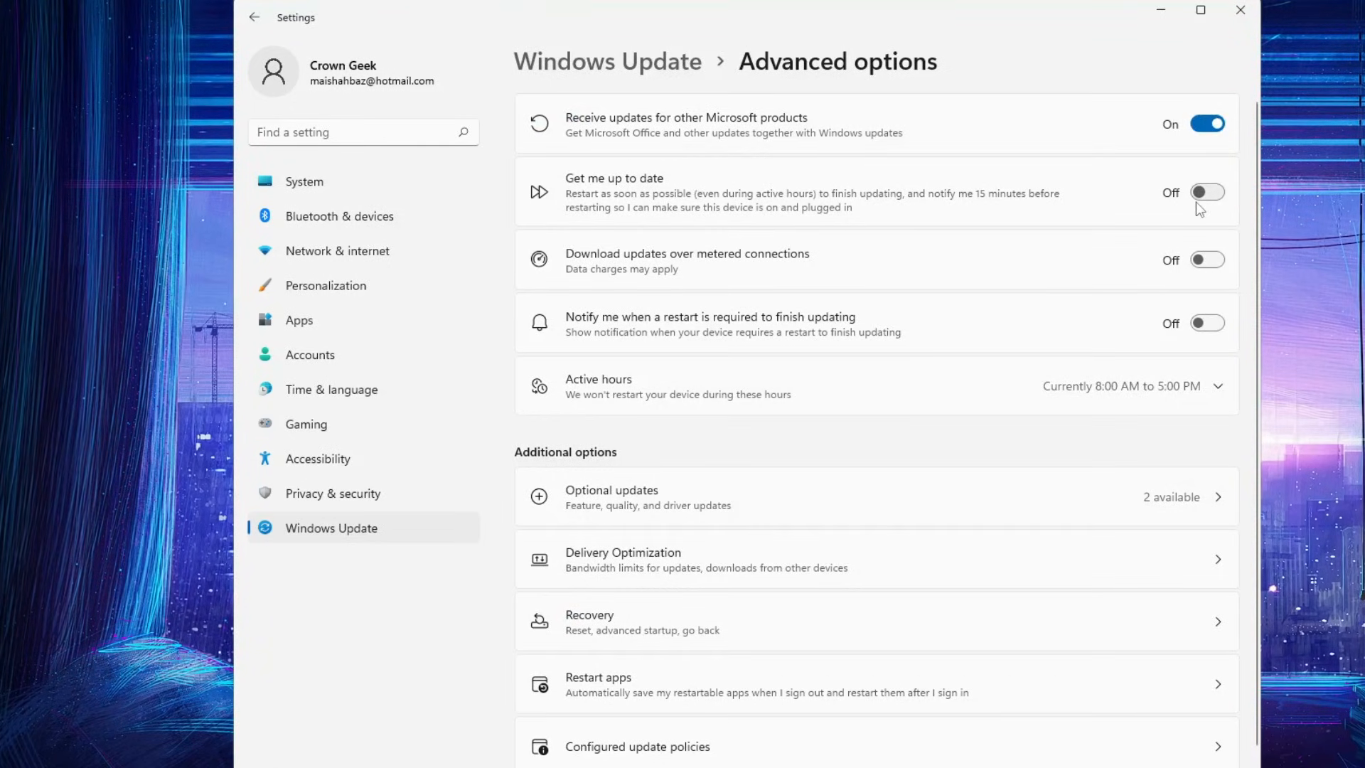
left_click(1207, 323)
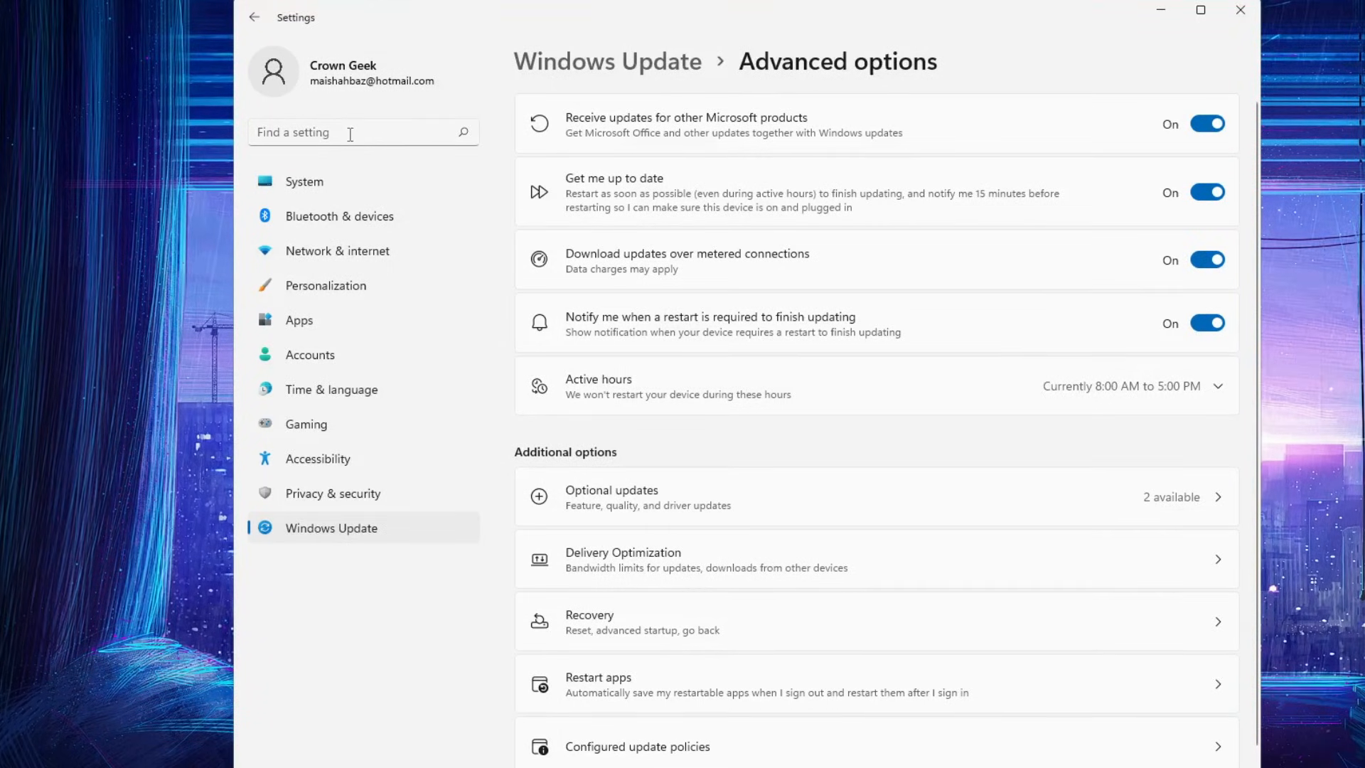
- Search 'trouble' to reach Troubleshoot settings and show the Other troubleshooters list
type("t")
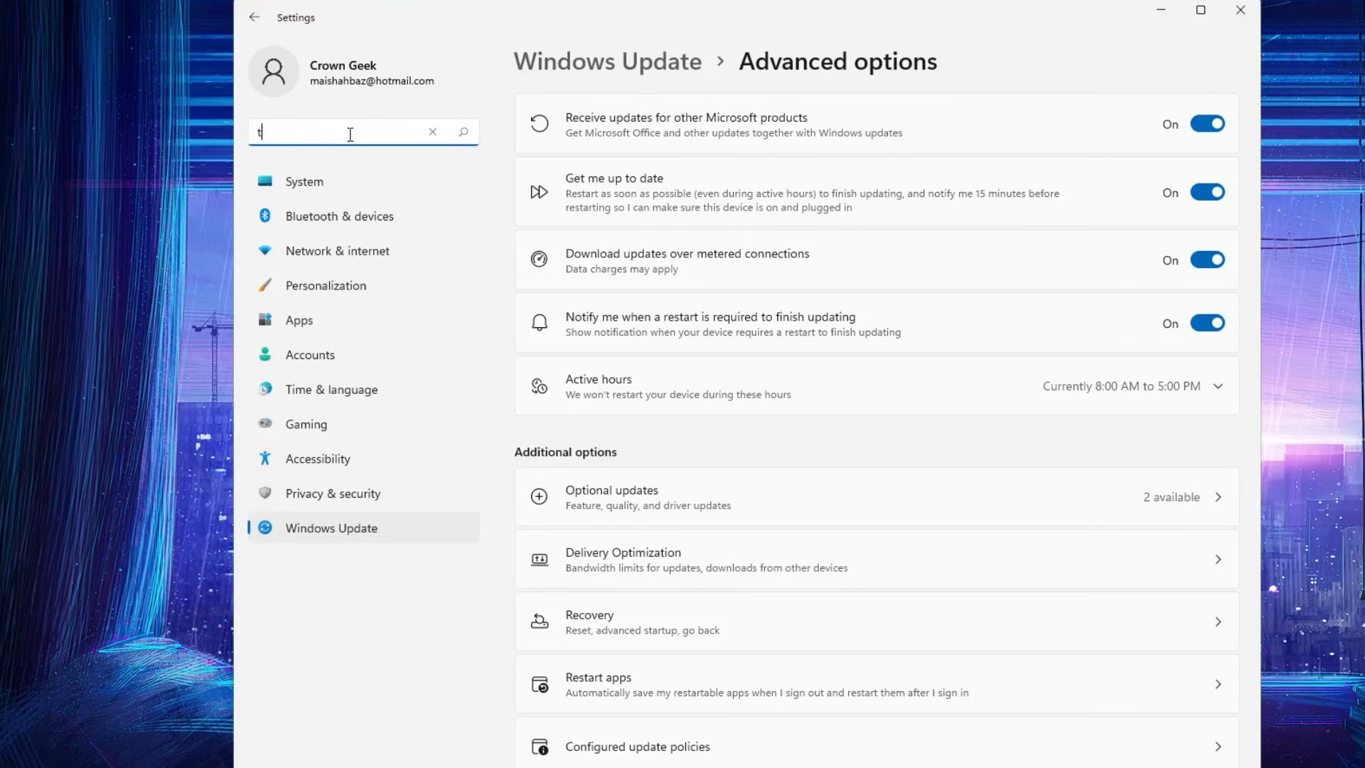
type("rouble")
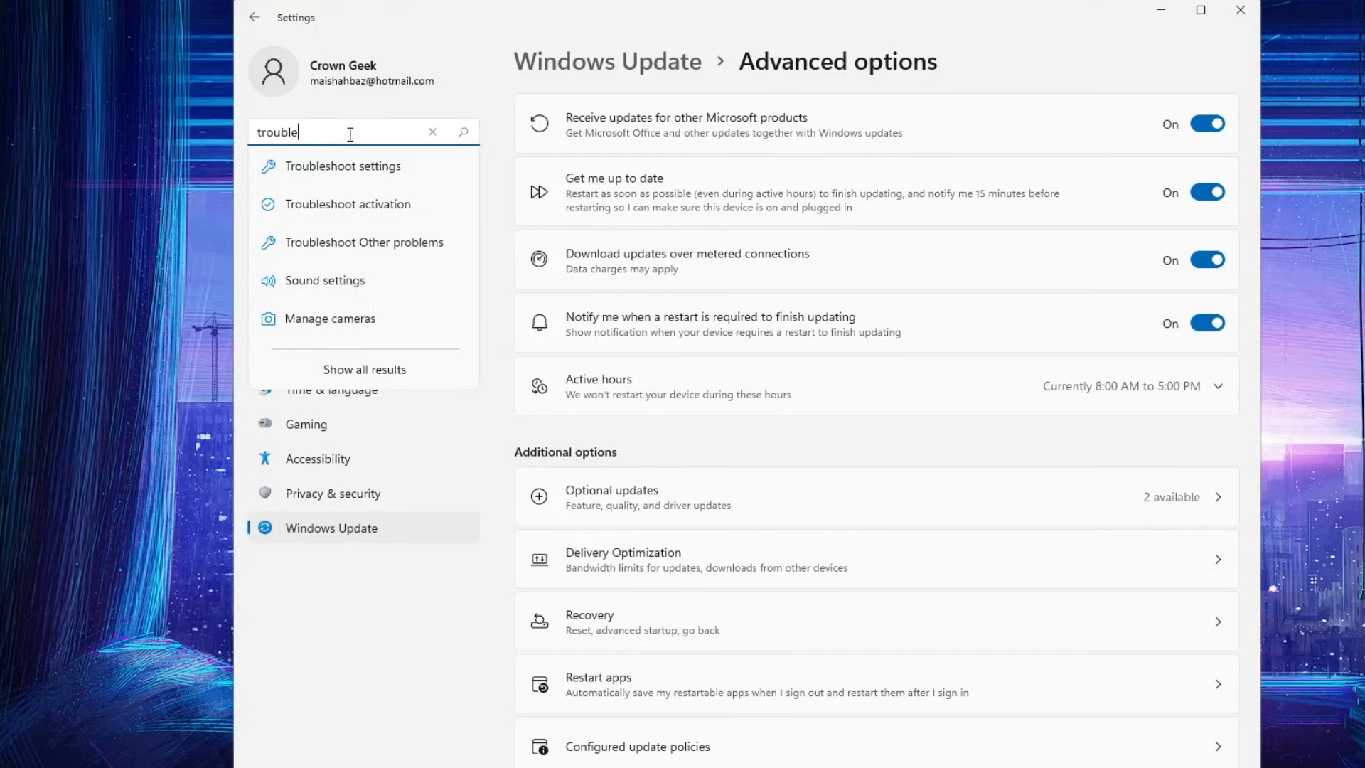
left_click(342, 165)
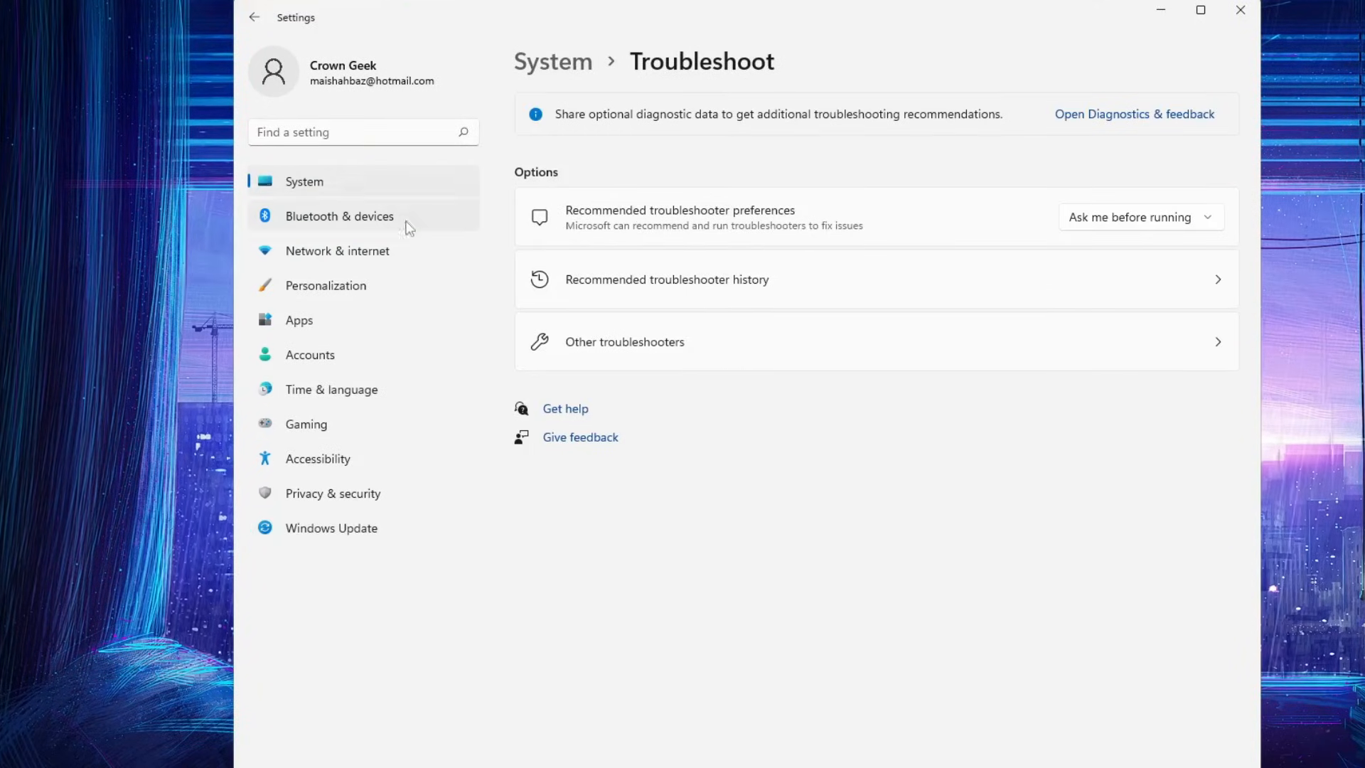
left_click(624, 341)
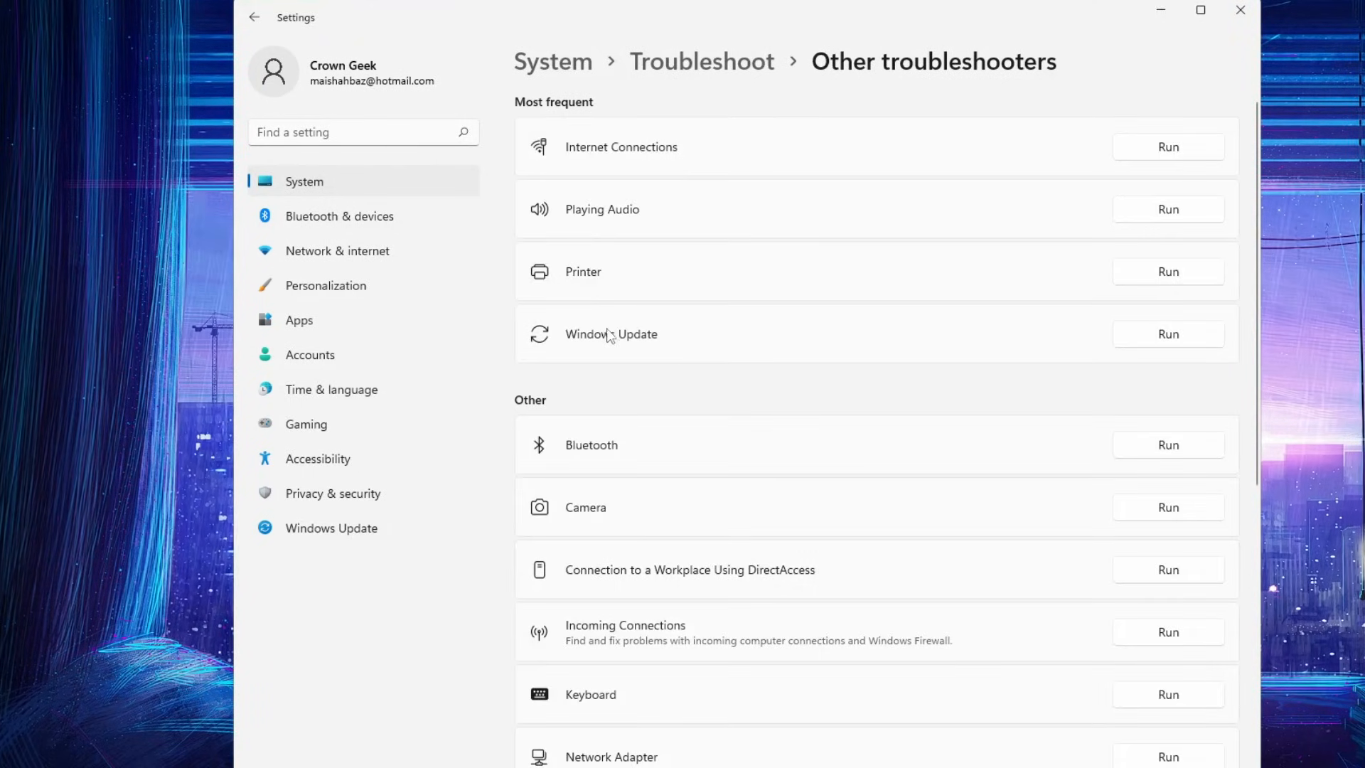
mouse_move(1174, 341)
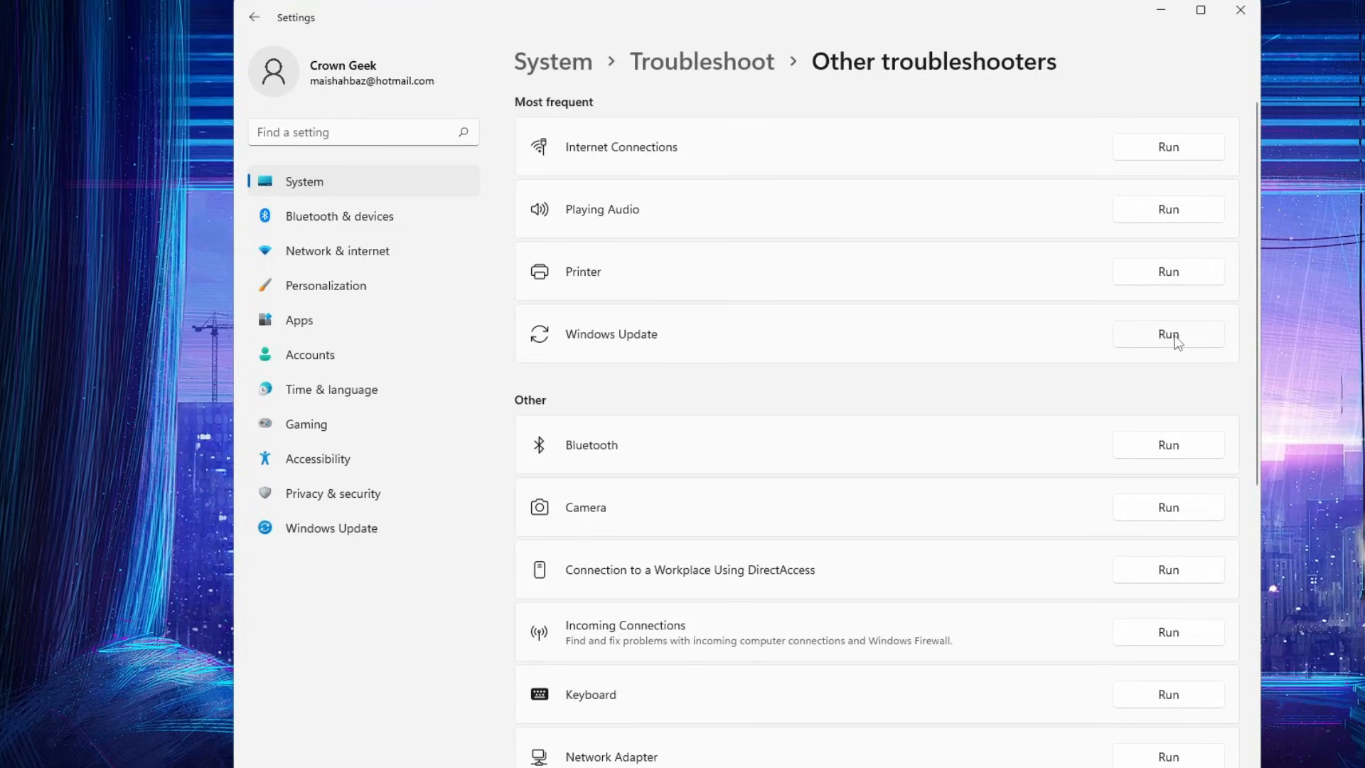
- Run the Windows Update troubleshooter to completion, then close Settings
left_click(1168, 333)
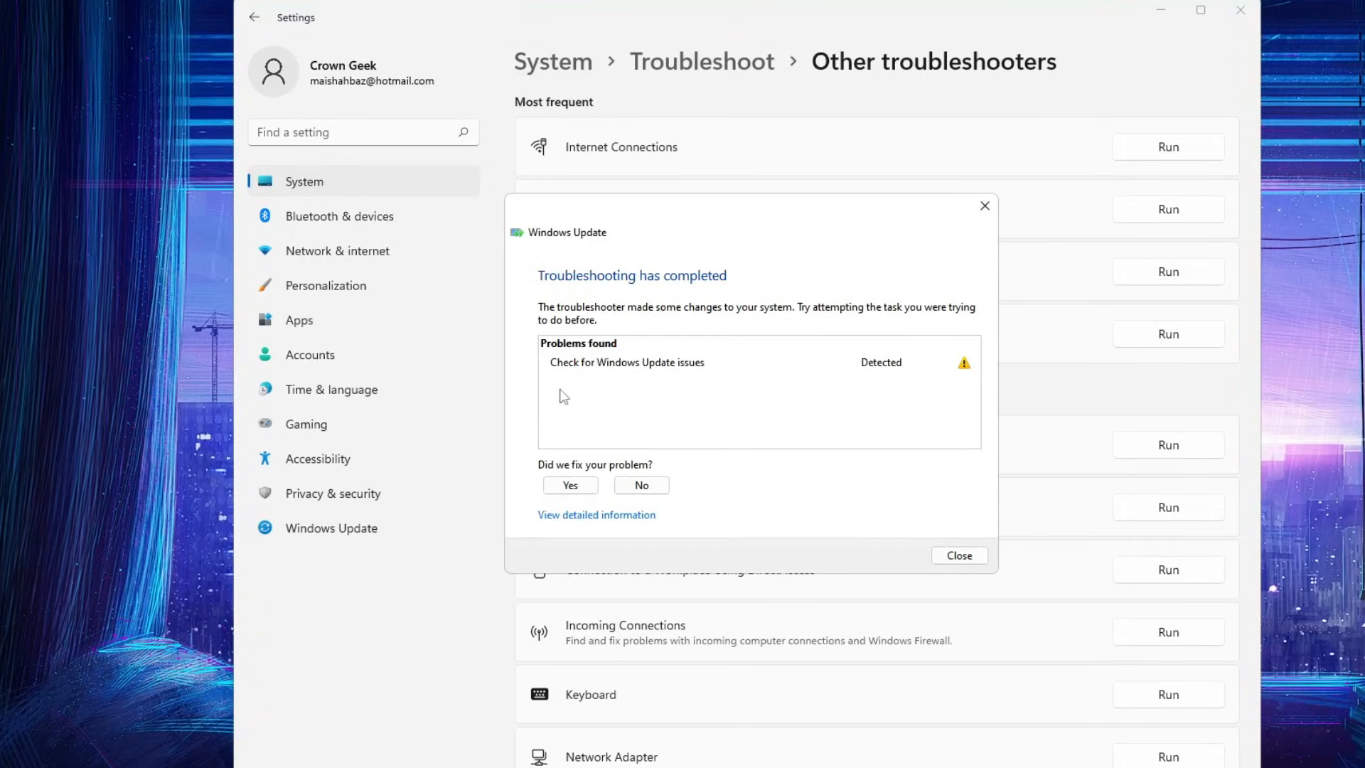
mouse_move(664, 385)
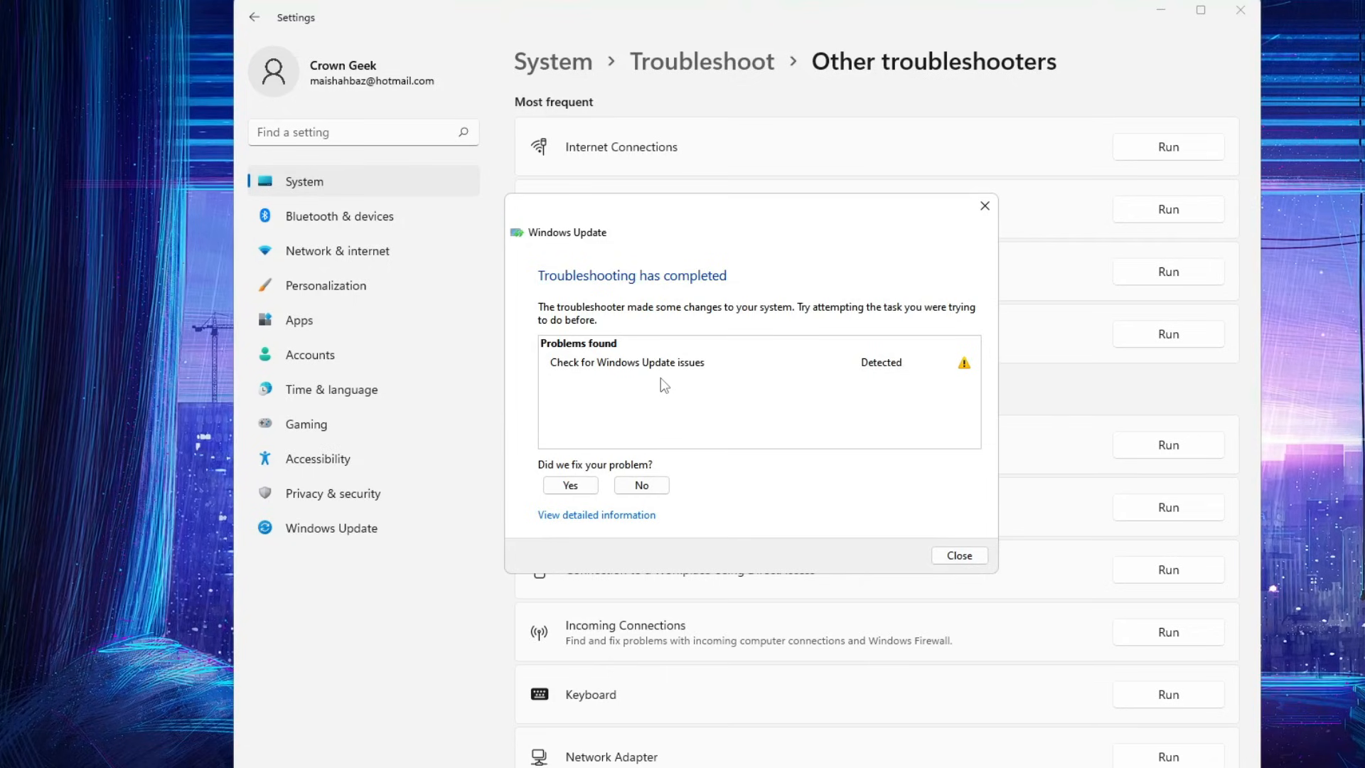
left_click(959, 556)
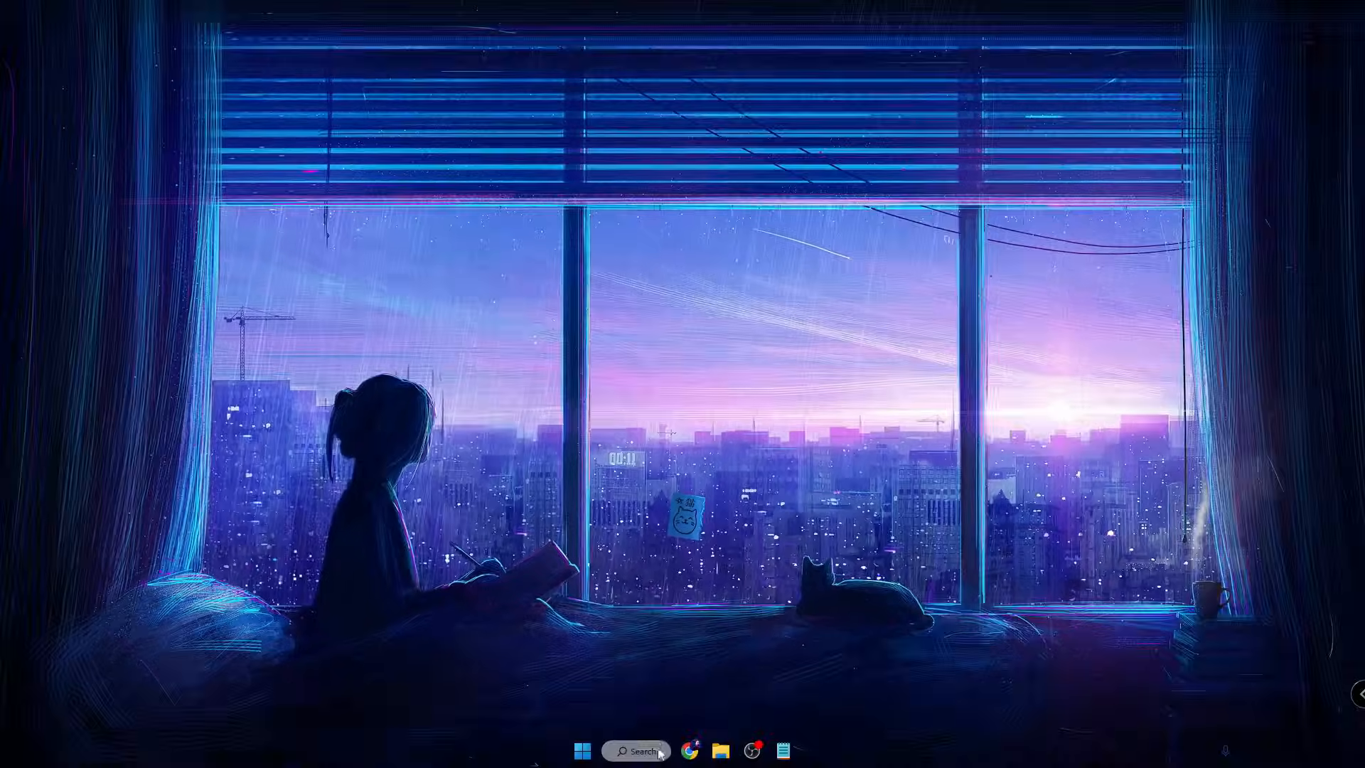
- Search 'cmd' and launch Command Prompt as administrator
type("cmd")
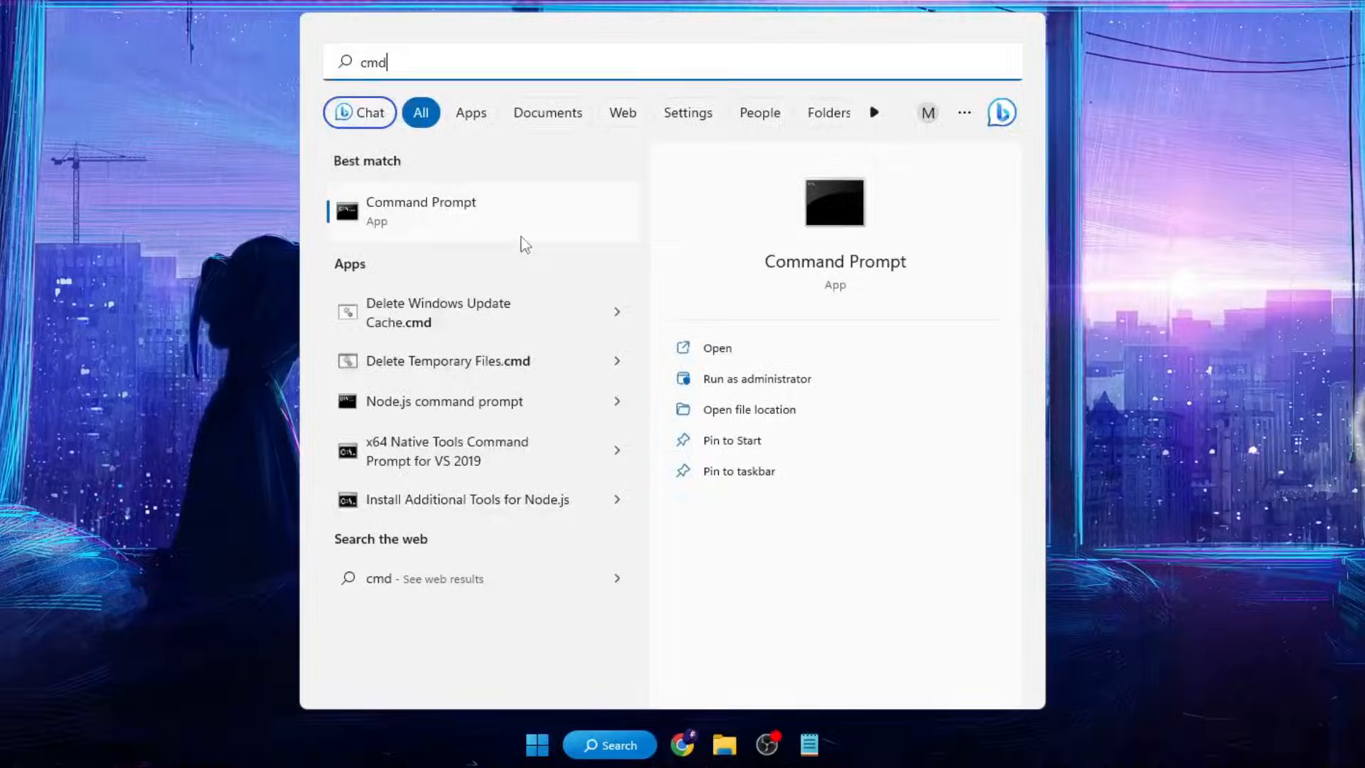
left_click(755, 378)
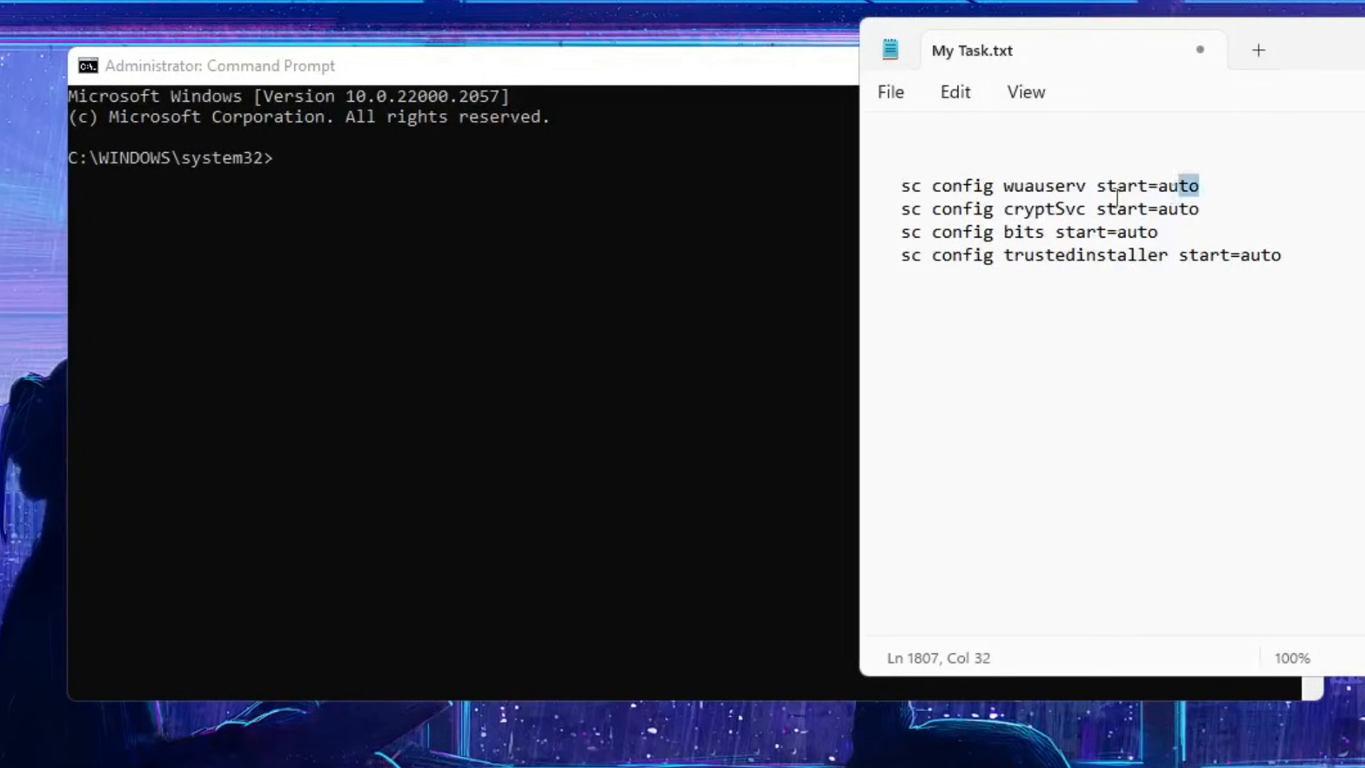
- Run the service startup commands, including 'sc config cryptSvc start=auto', in Command Prompt
right_click(1005, 184)
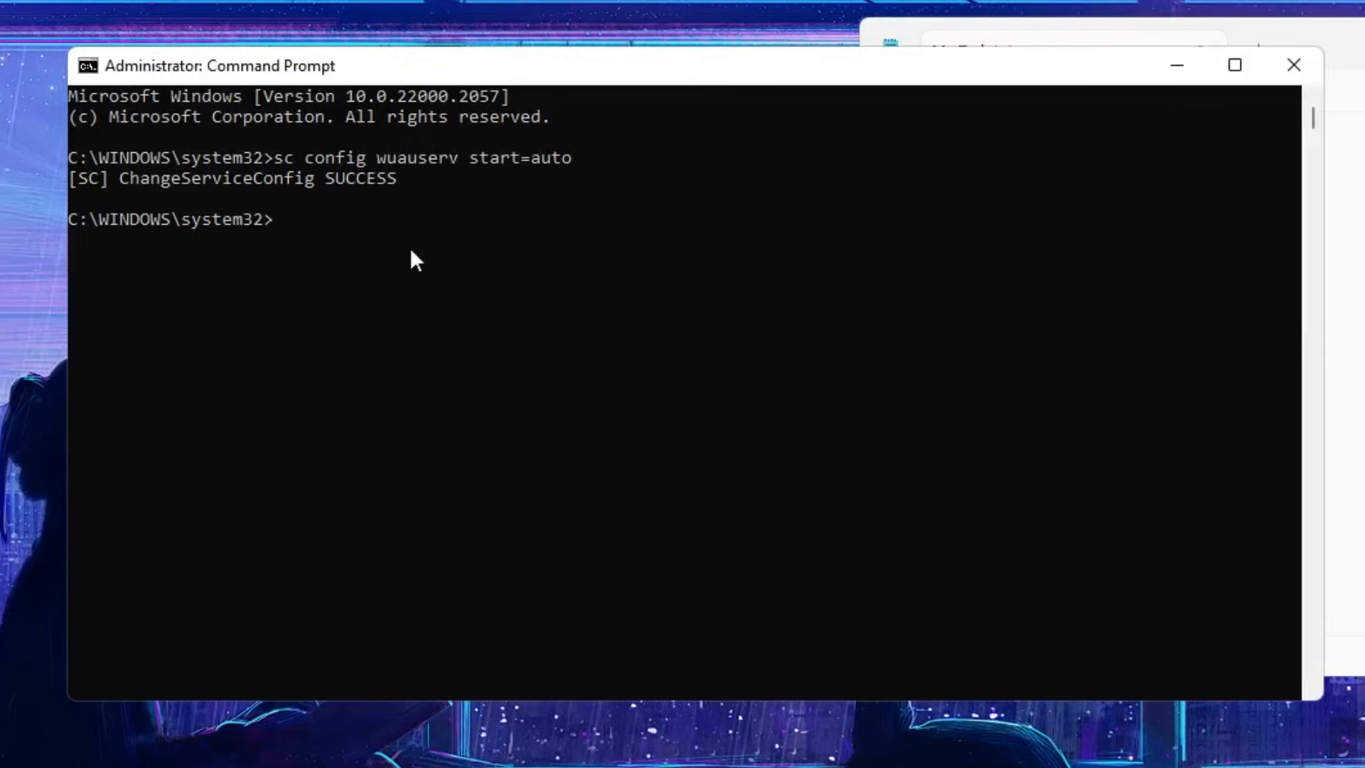
type("sc config cryptSvc start=auto+")
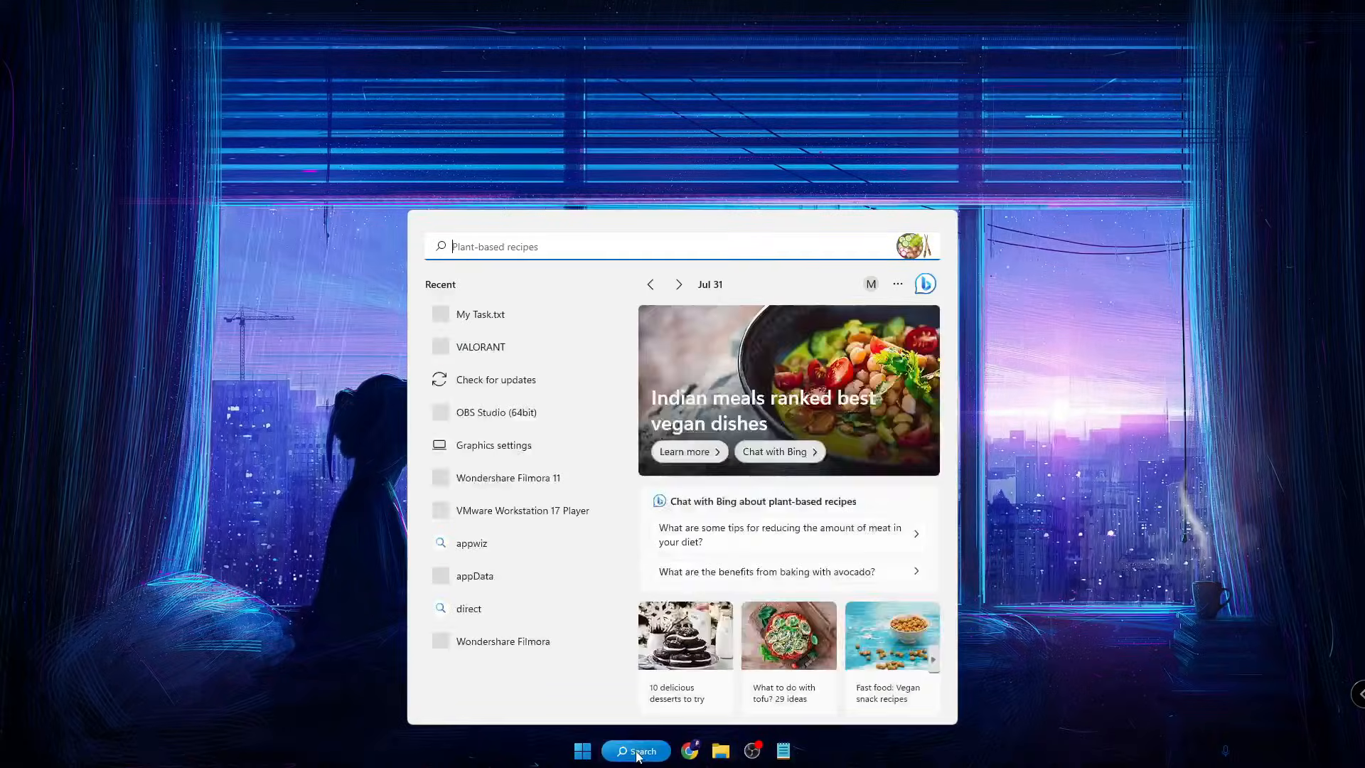
- Search 'services', launch Services and show the Windows Update service properties
type("services")
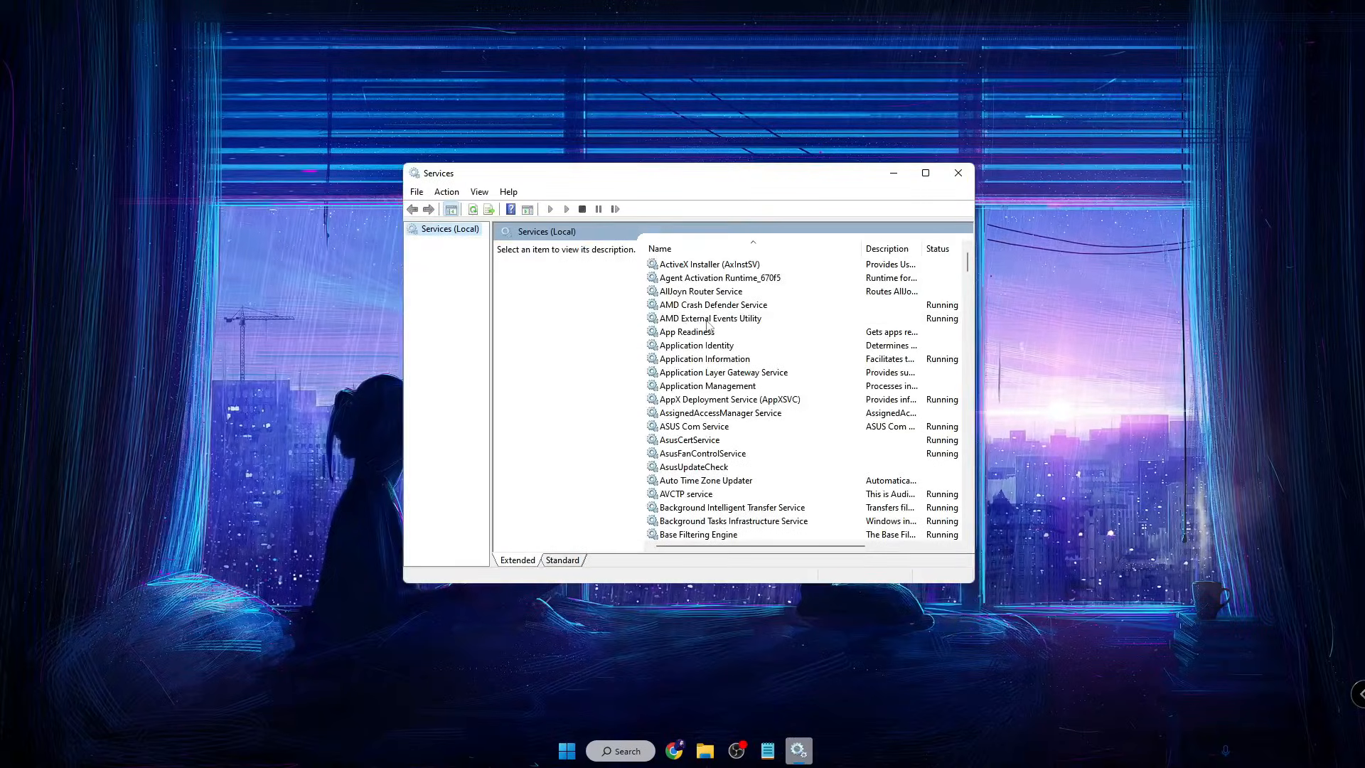
left_click(711, 317)
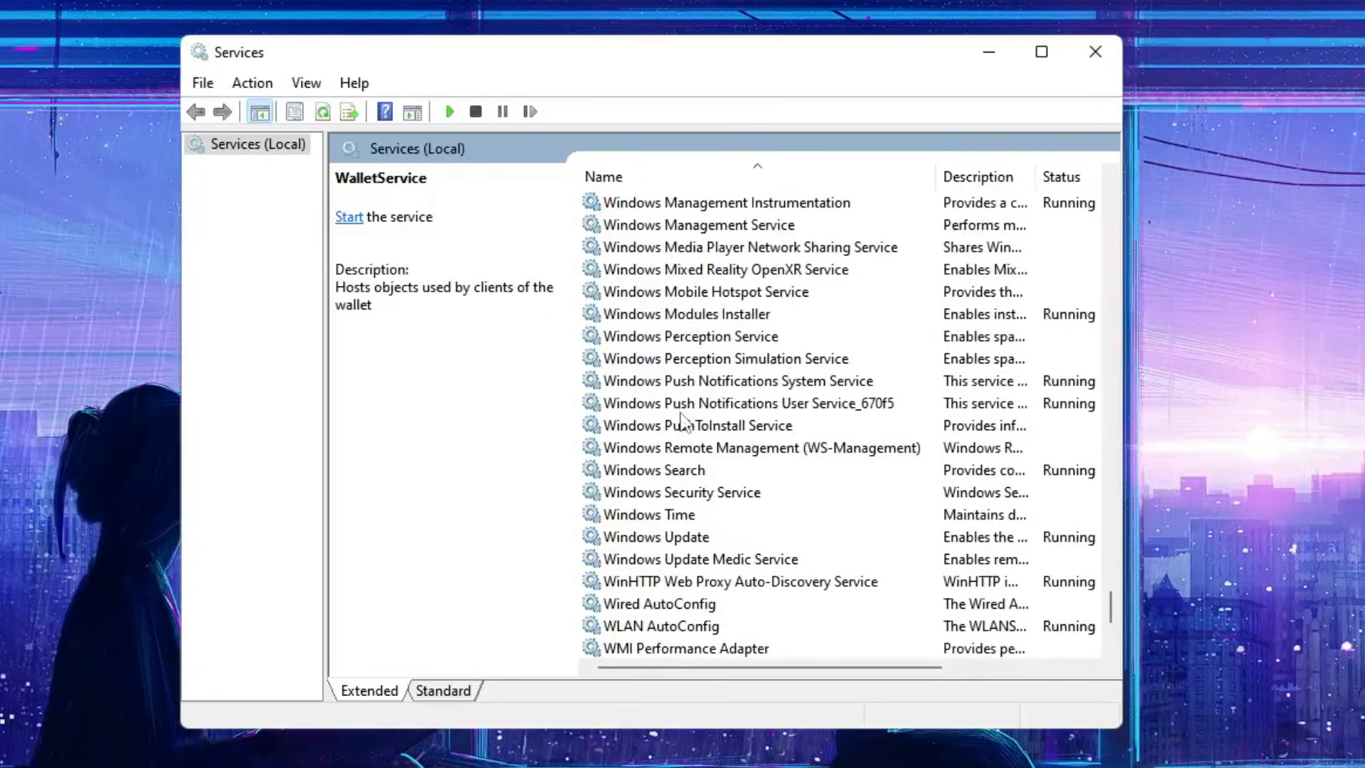
scroll("down", 3)
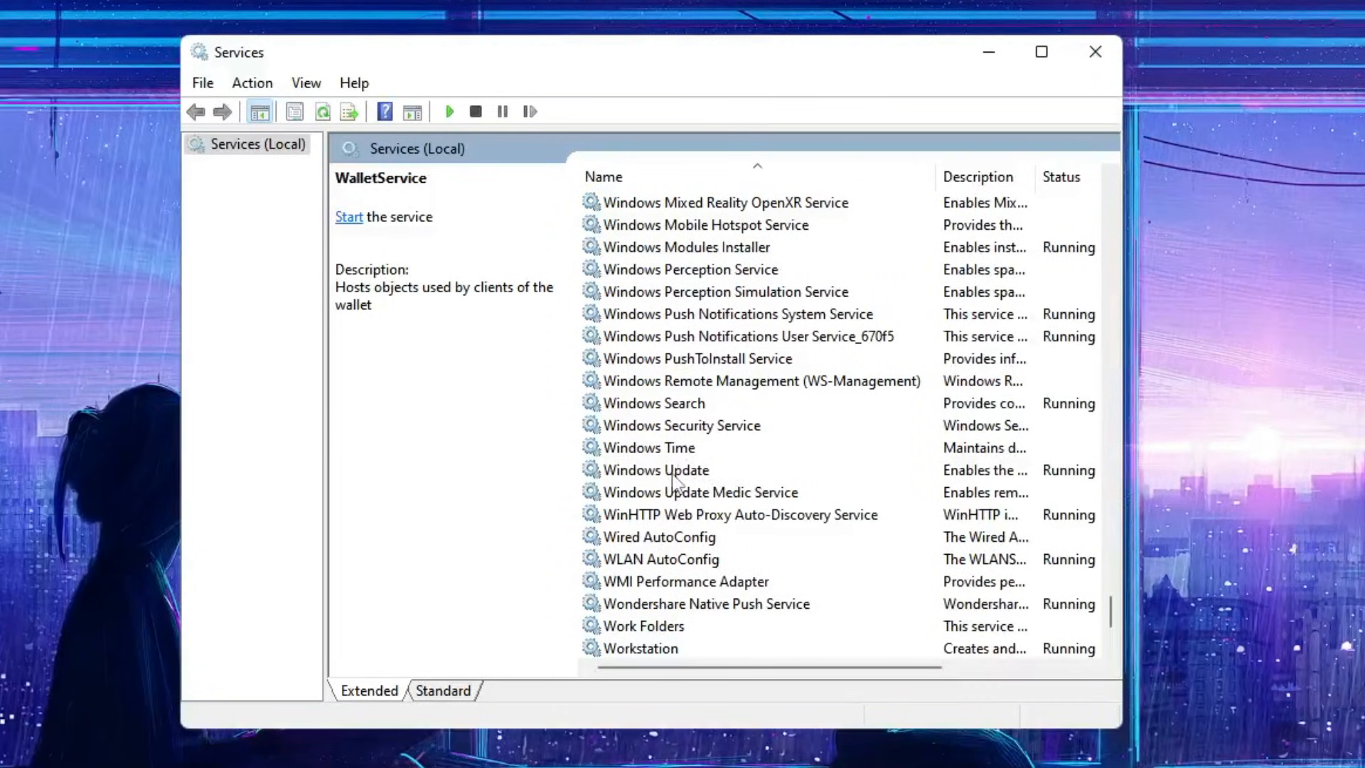
double_click(658, 469)
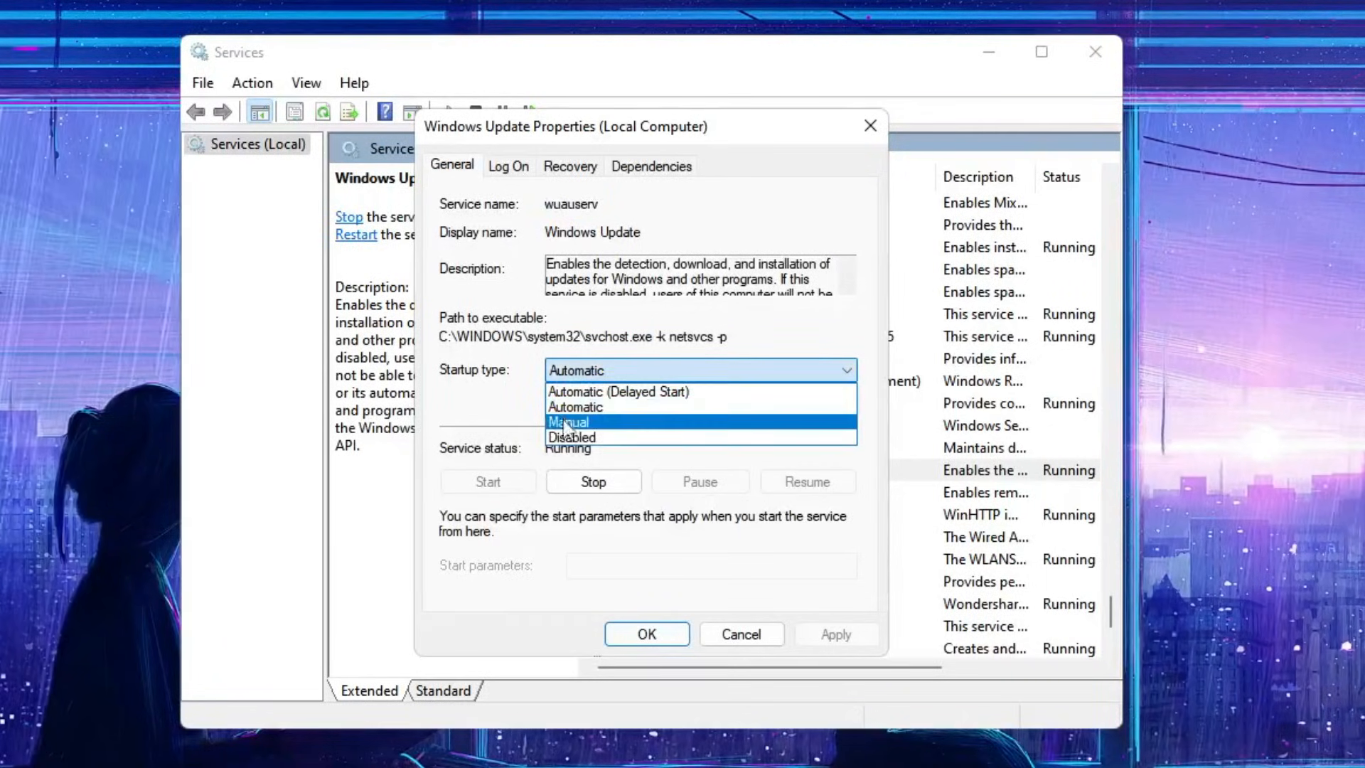
mouse_move(573, 406)
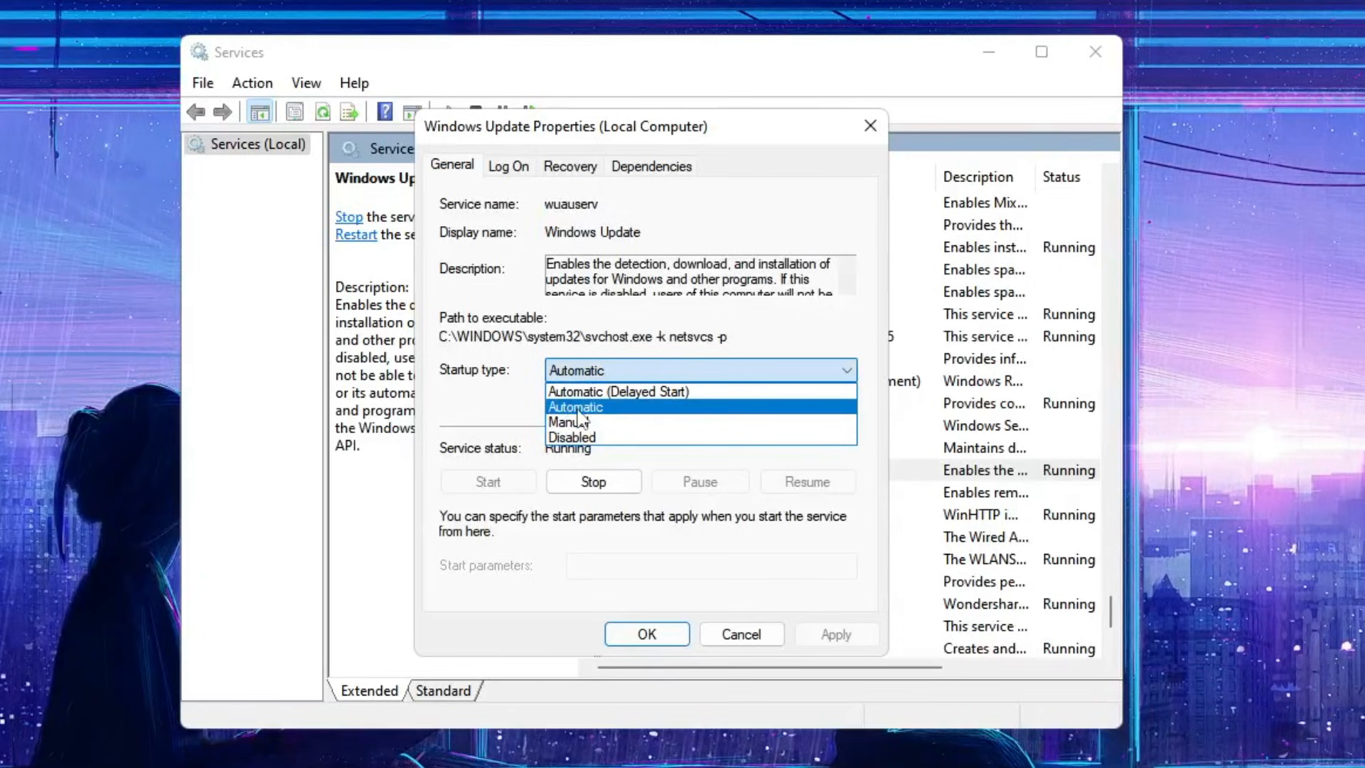
- Keep startup Automatic, stop and restart Windows Update, confirm with OK and close Services
left_click(574, 407)
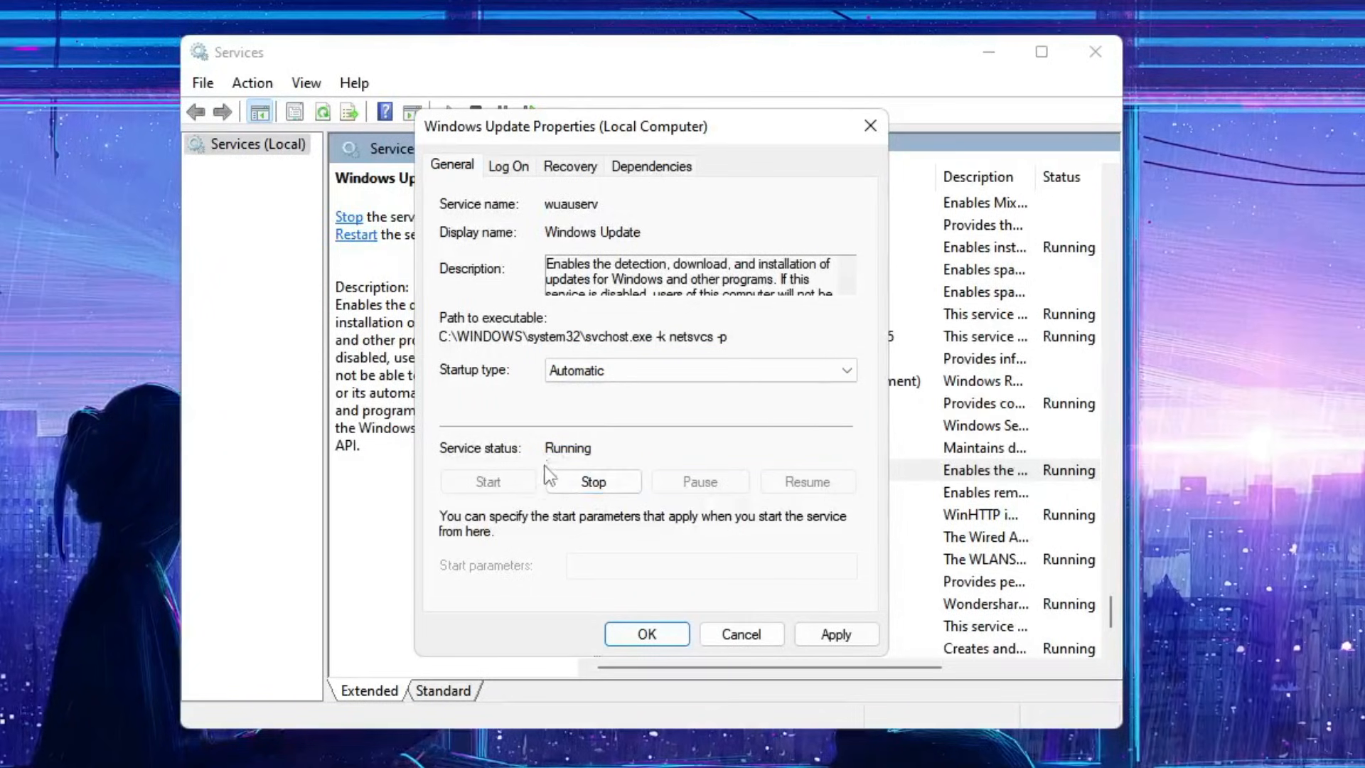
left_click(593, 482)
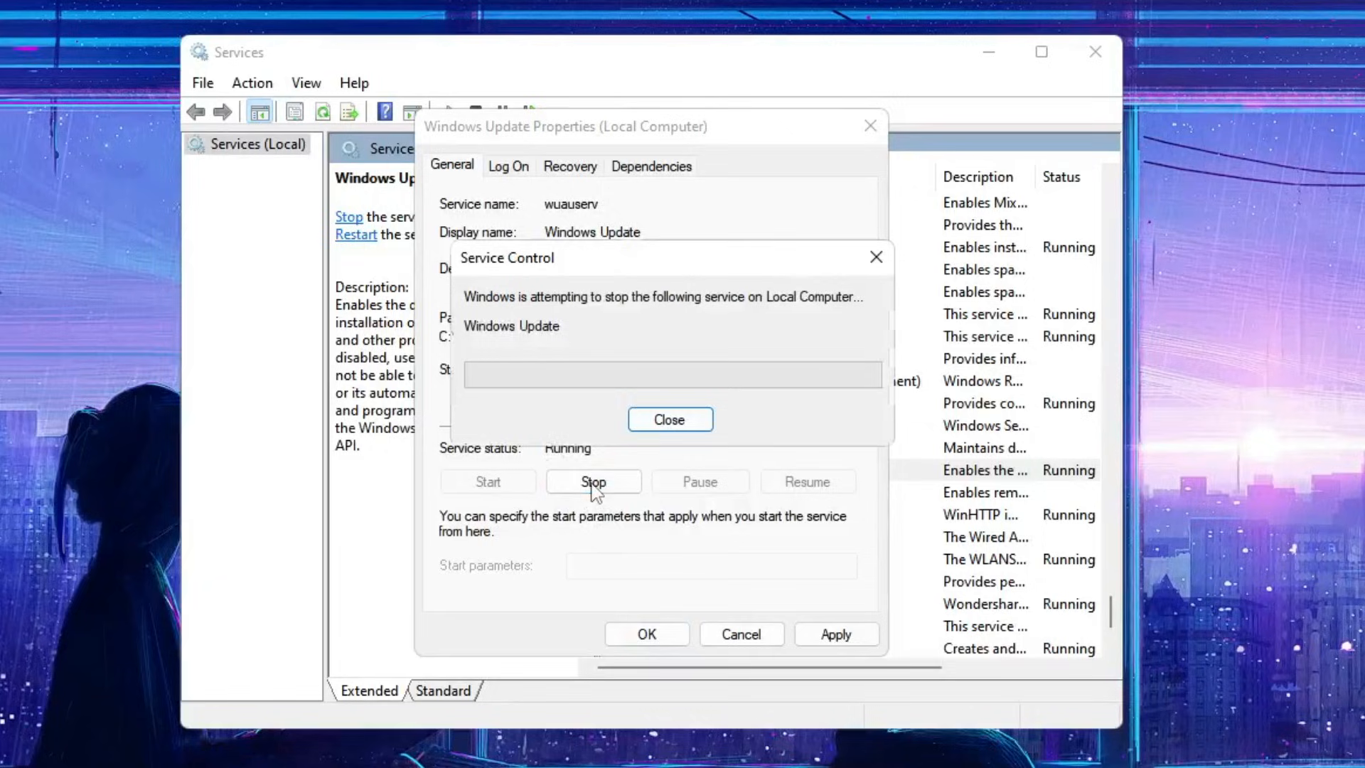
left_click(669, 418)
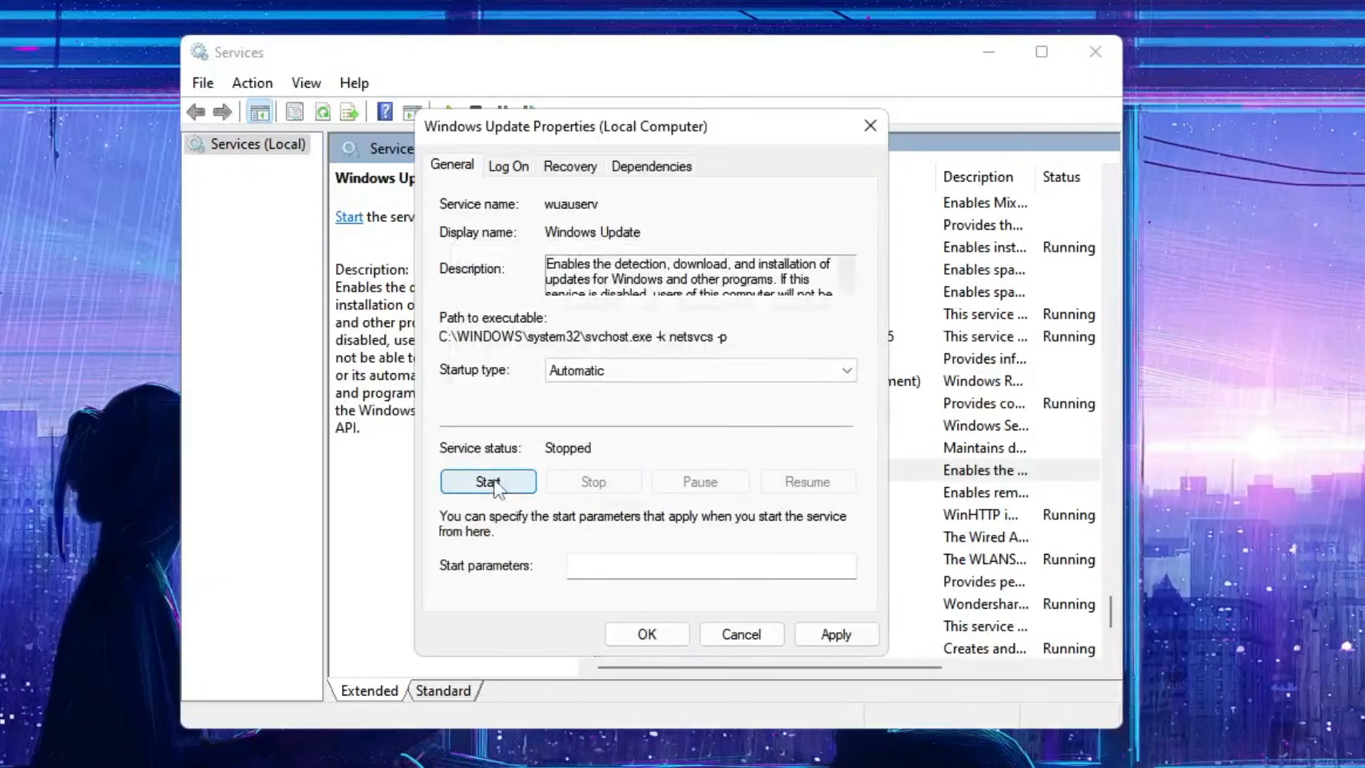
left_click(487, 482)
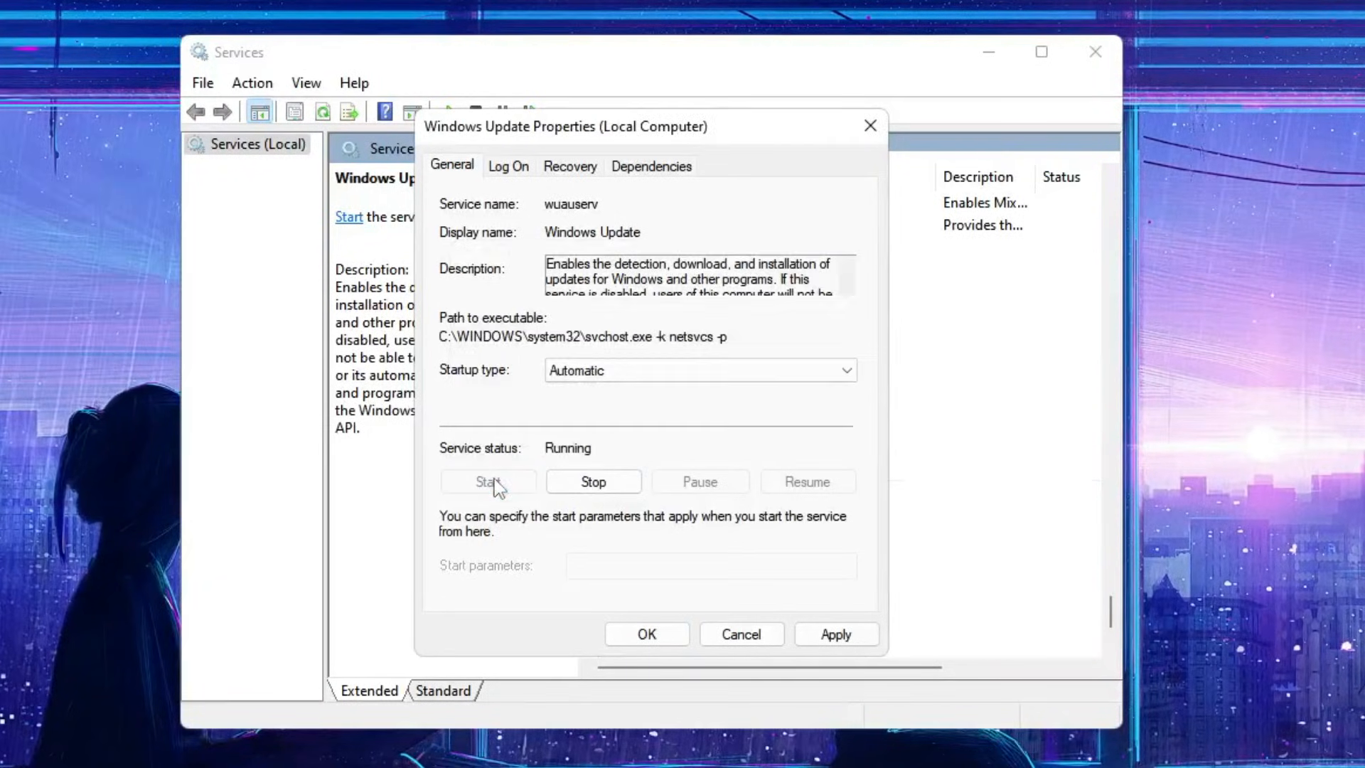
left_click(645, 634)
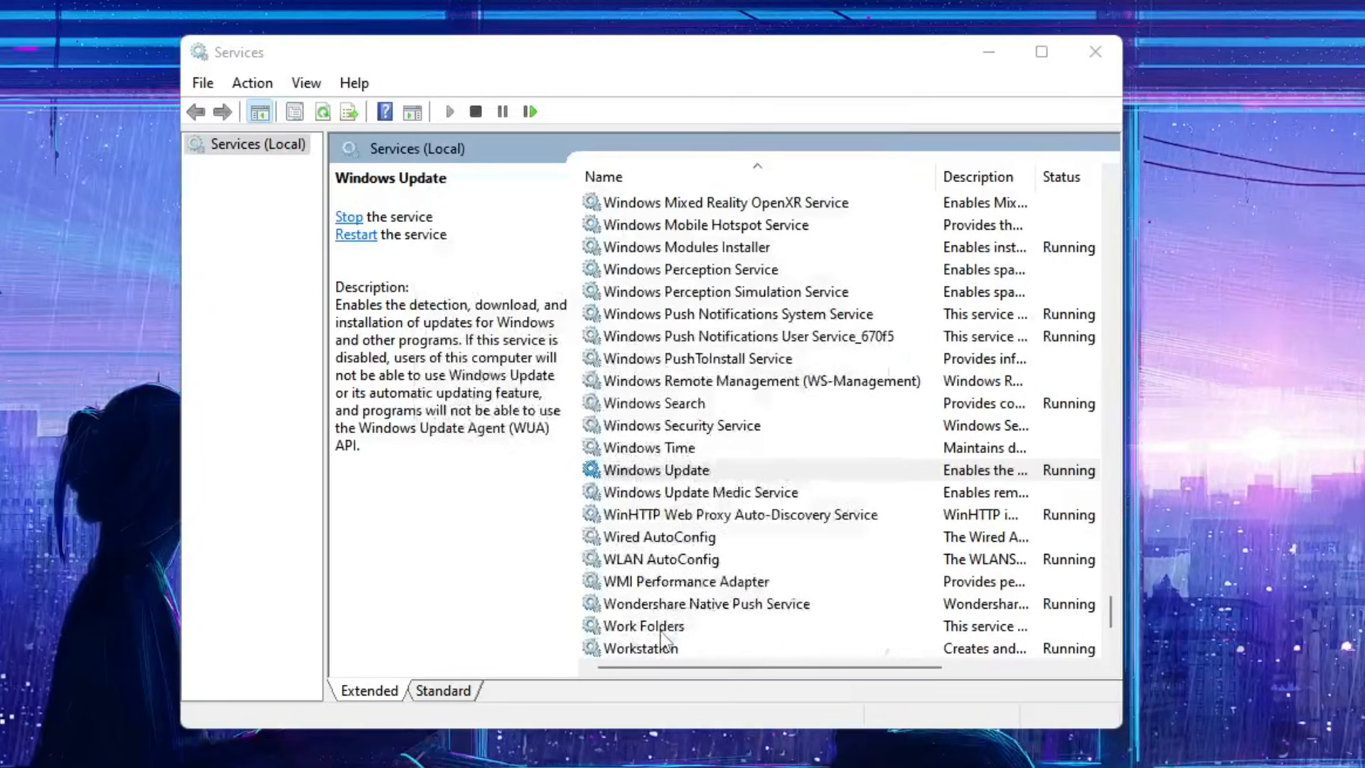
left_click(1094, 51)
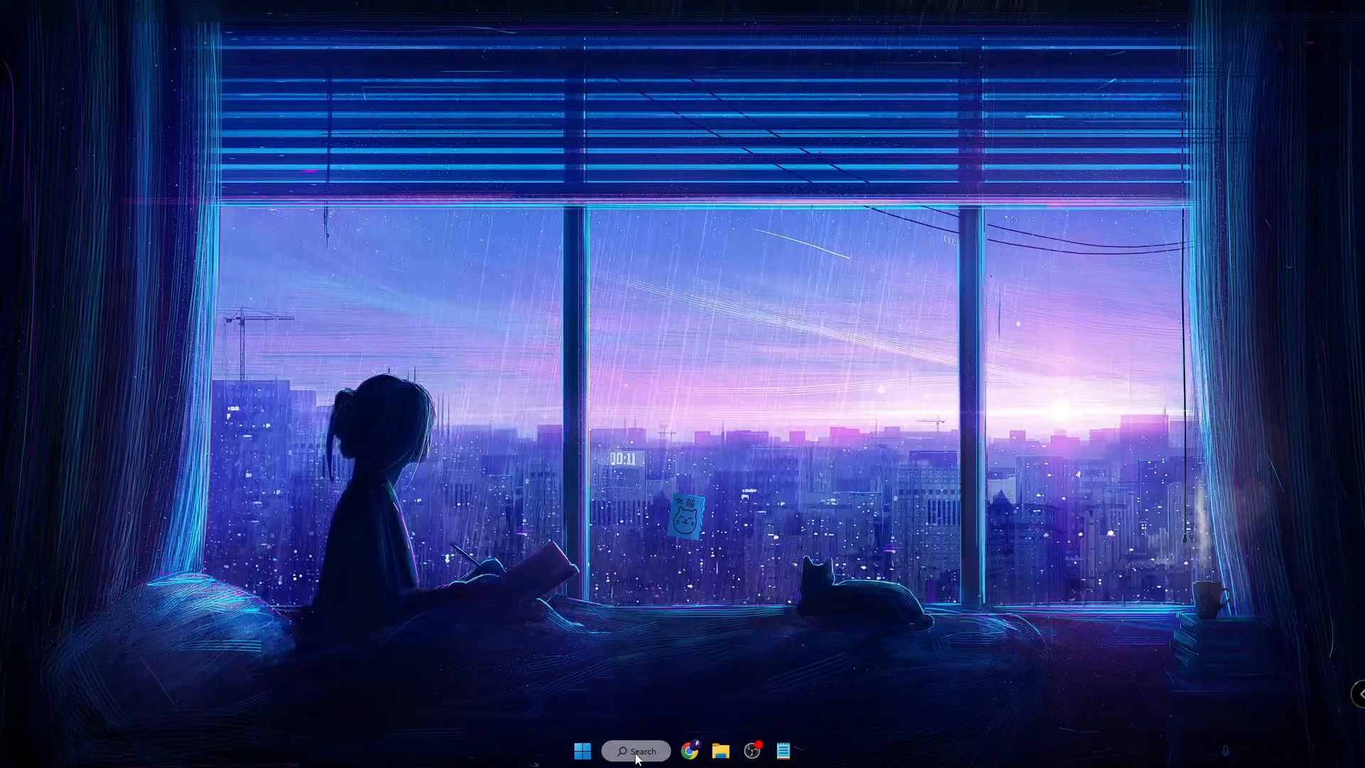
- From the Start quick-links menu, reopen Settings on the Windows Update page
right_click(581, 749)
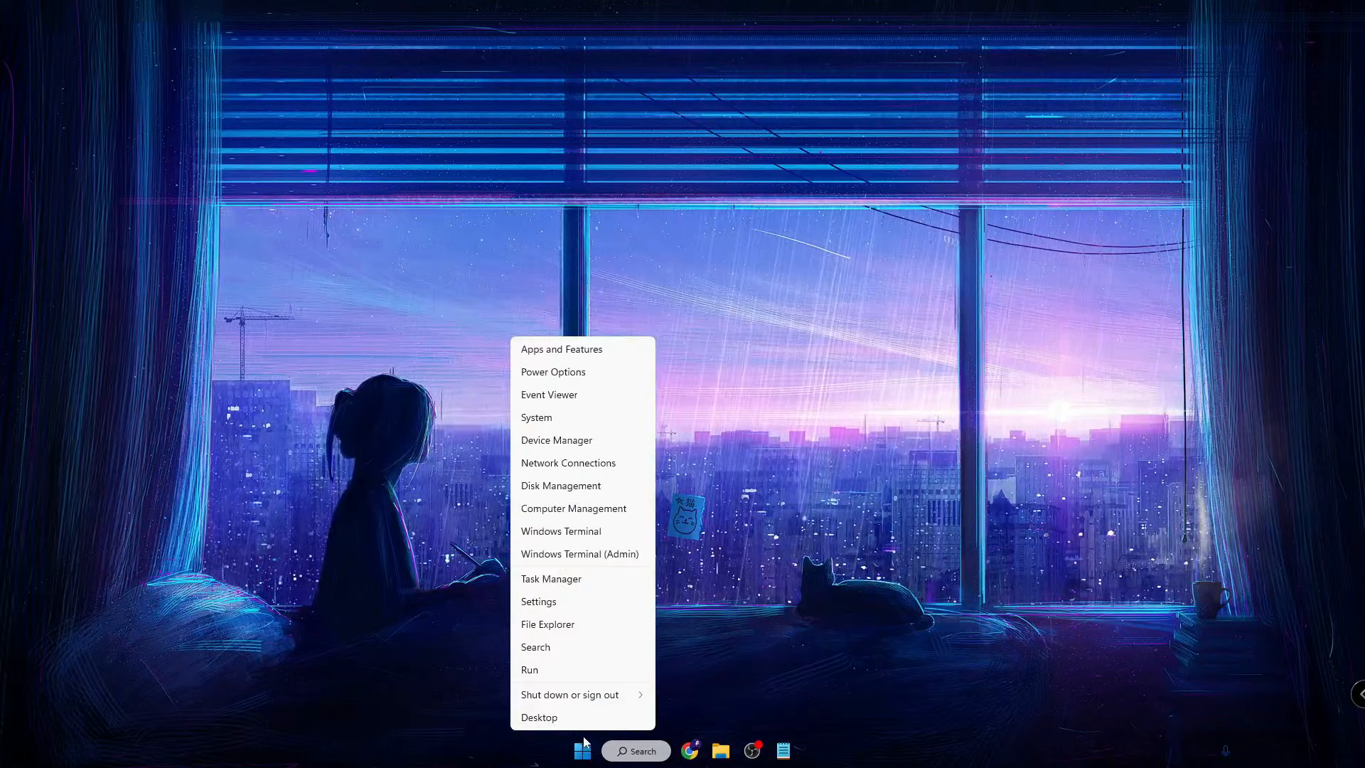
mouse_move(537, 601)
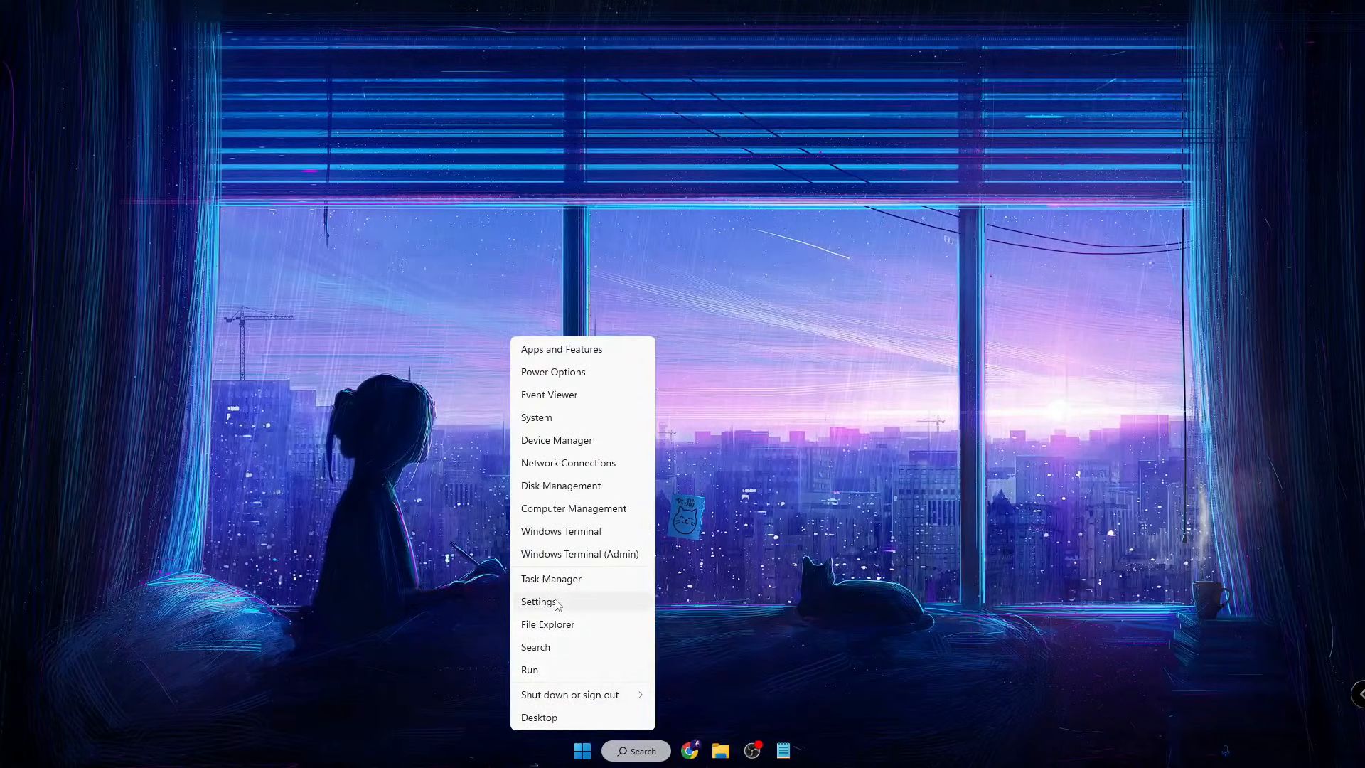
left_click(540, 600)
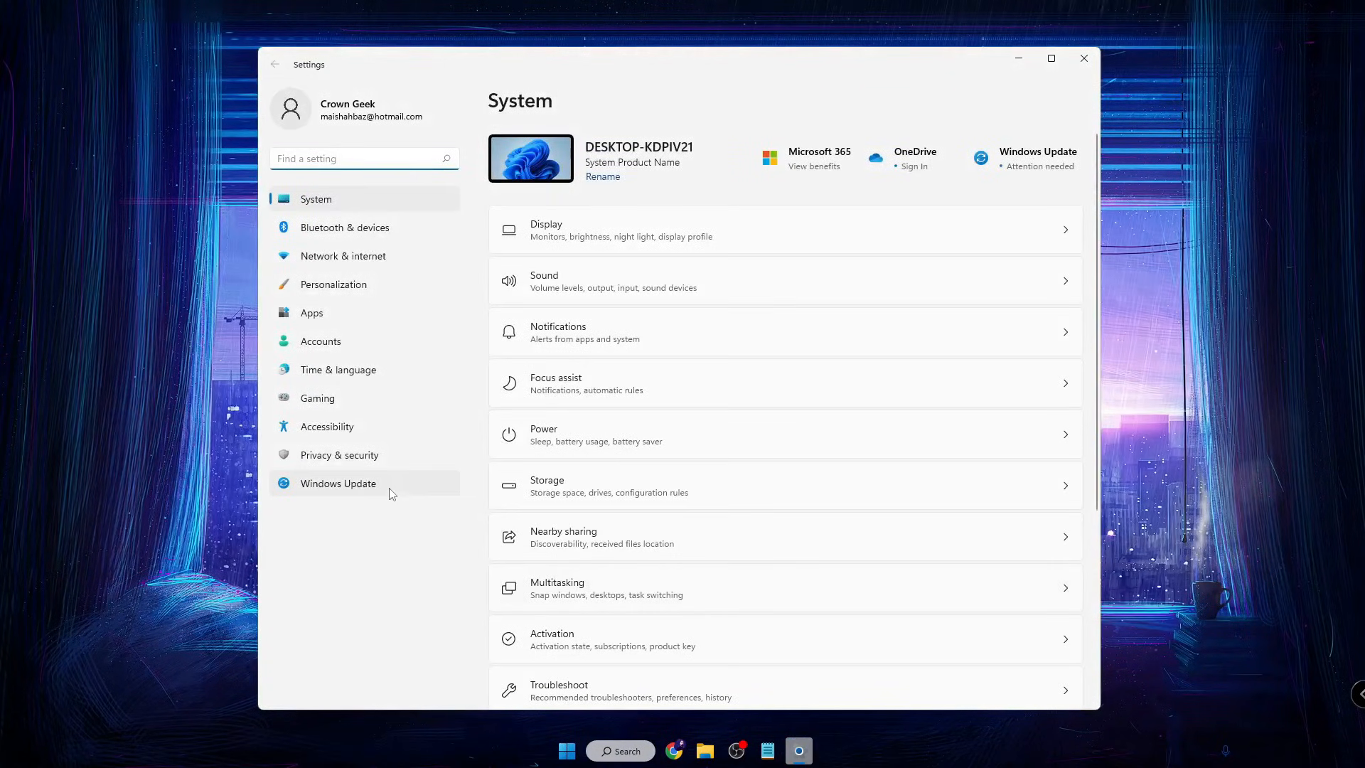
left_click(338, 484)
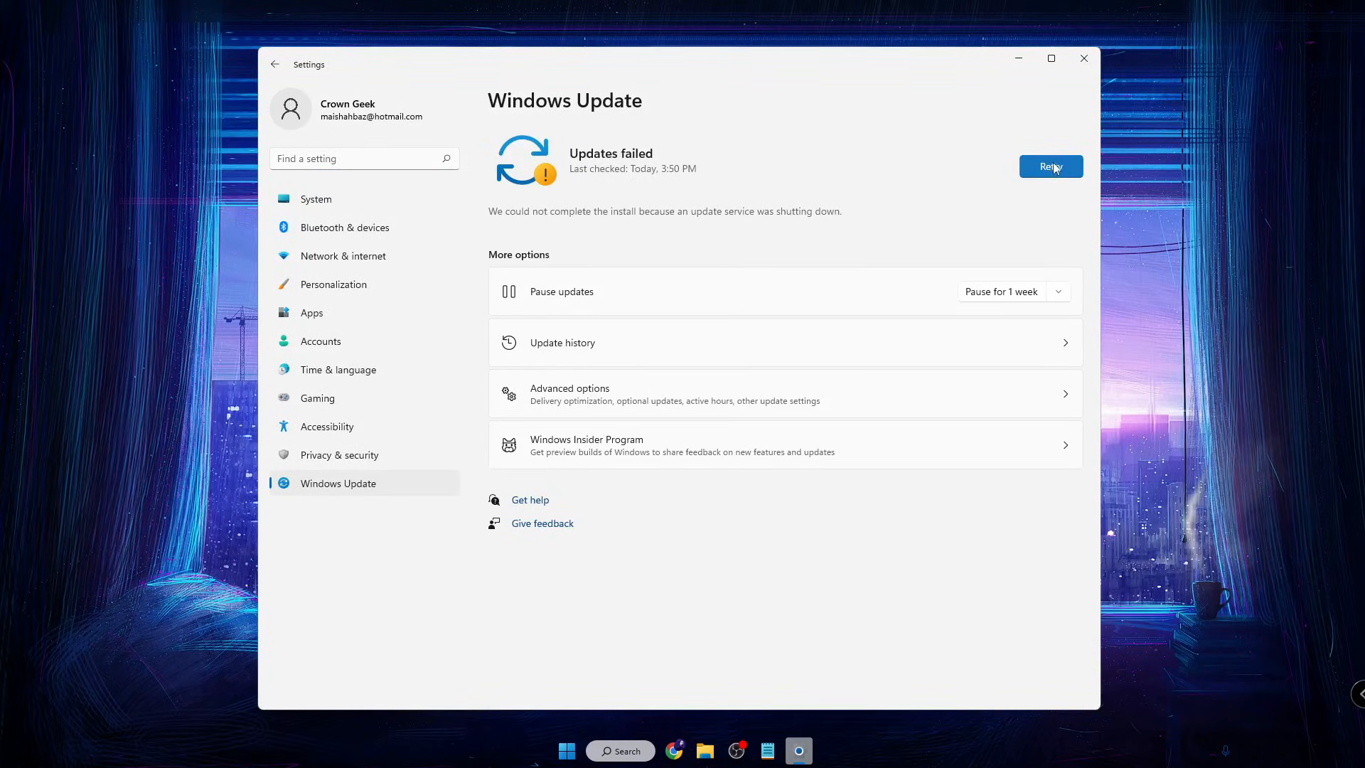
- Retry so version 22H2, .NET security and WSL updates begin downloading
left_click(1050, 166)
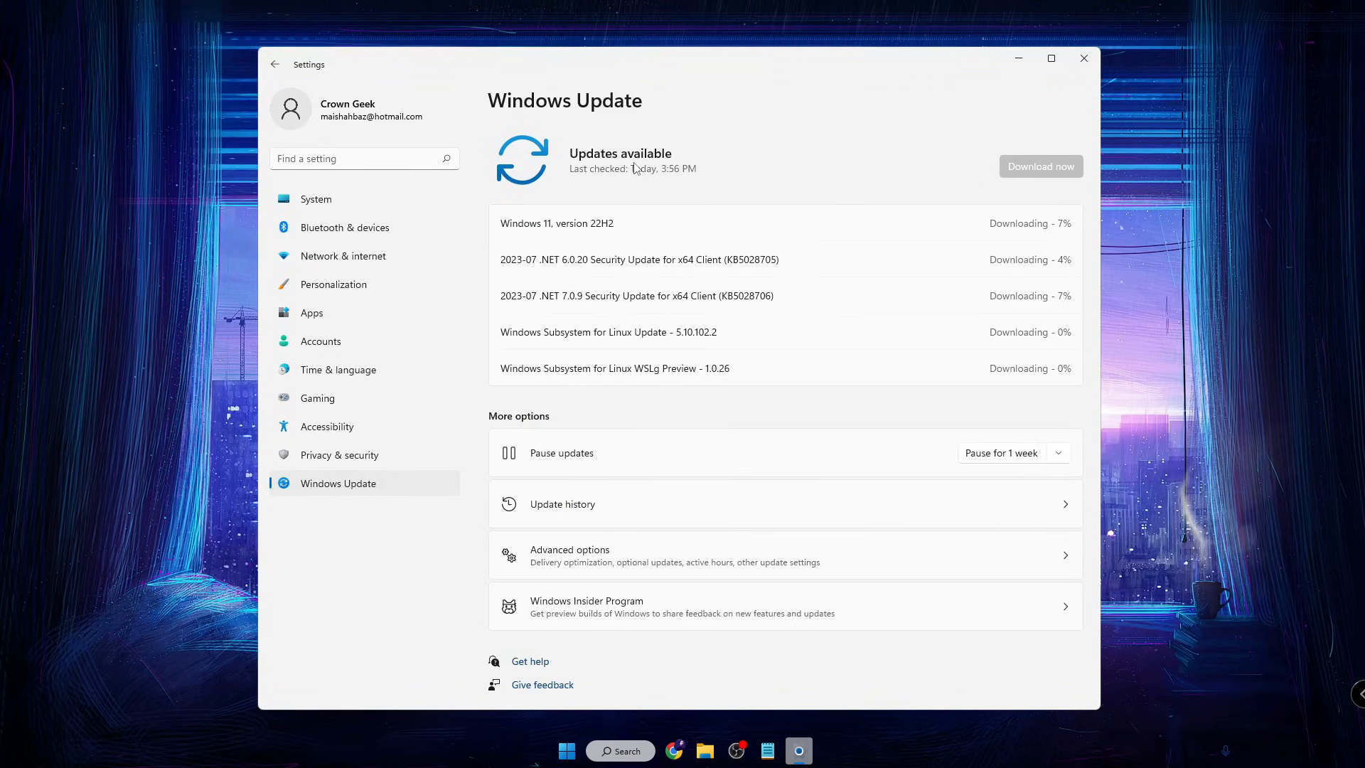
mouse_move(692, 214)
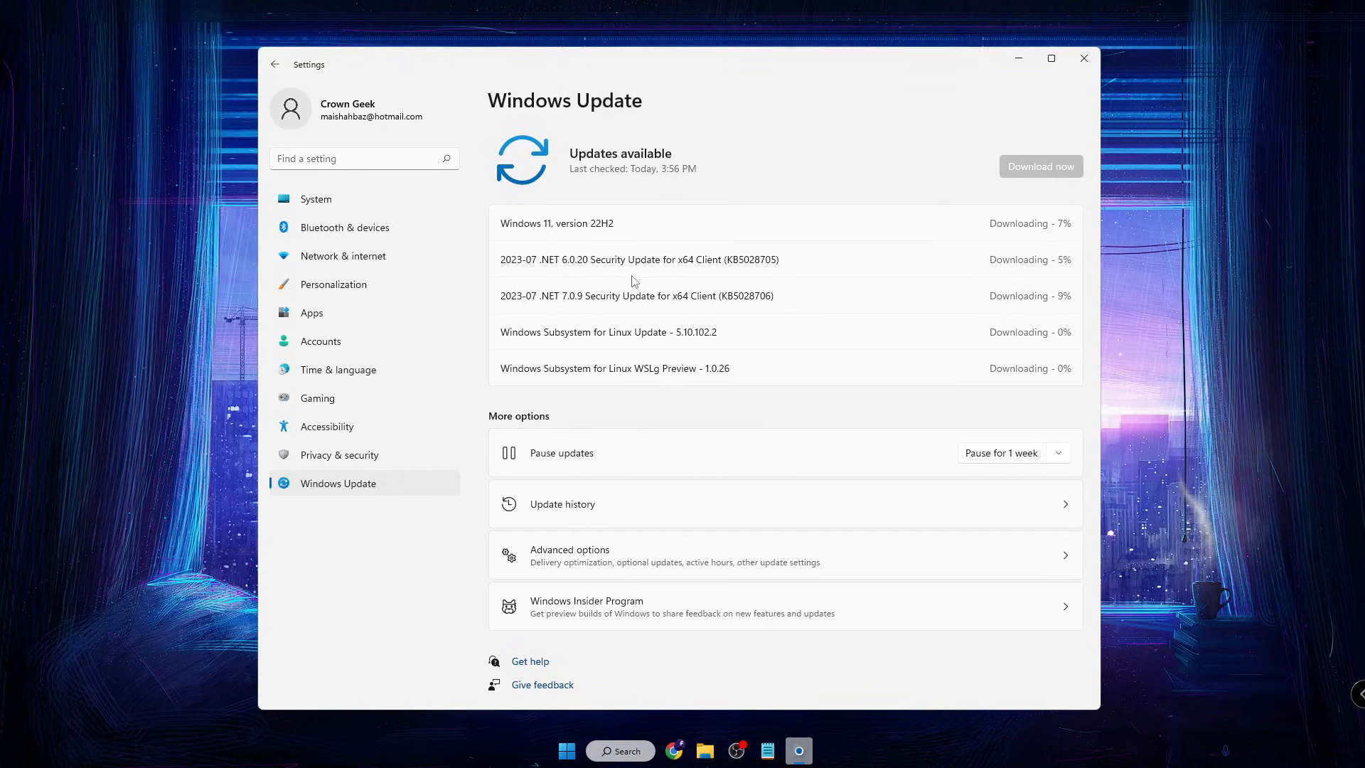
mouse_move(872, 277)
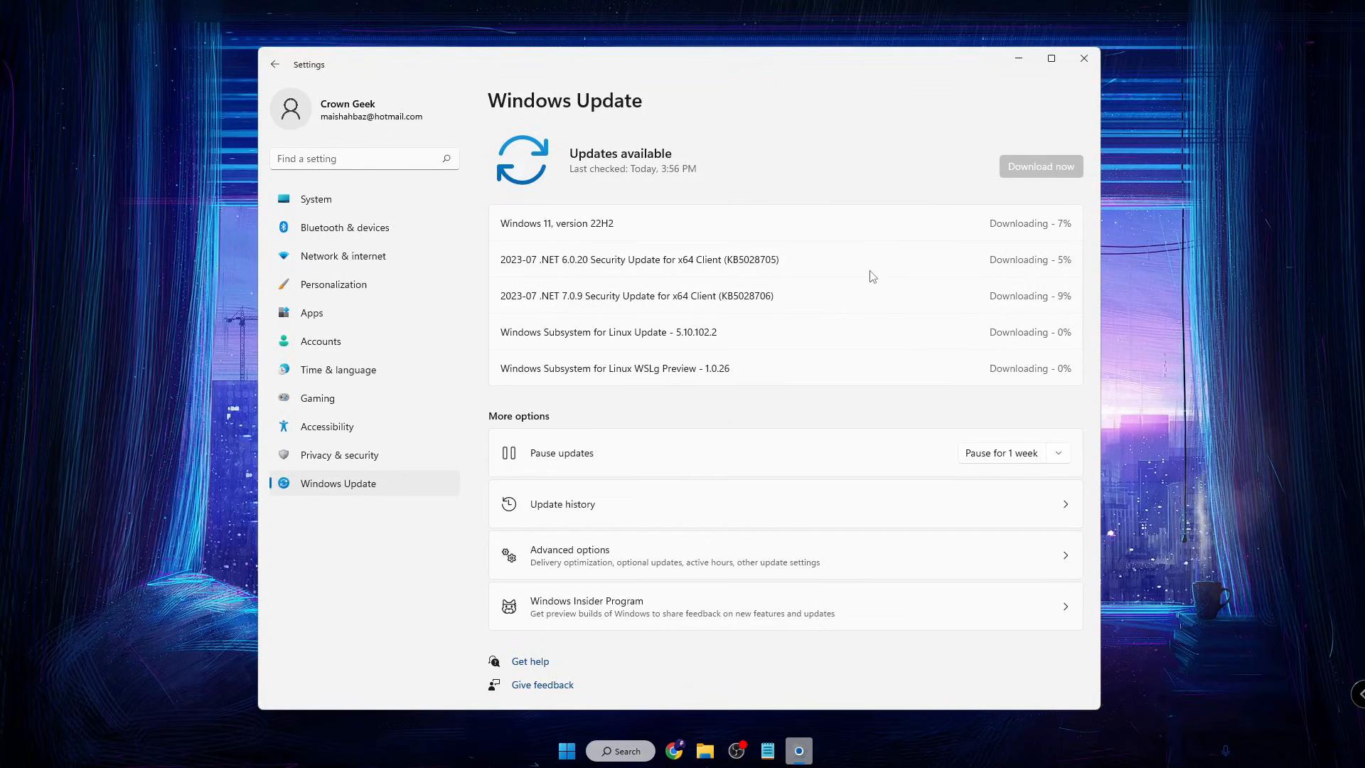